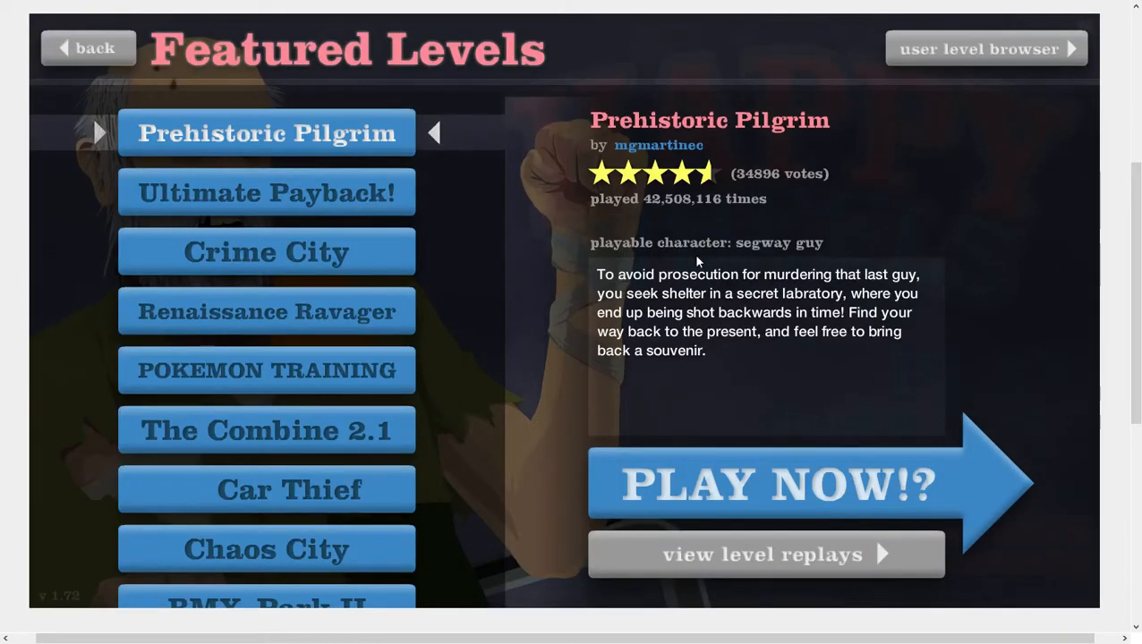
click(985, 49)
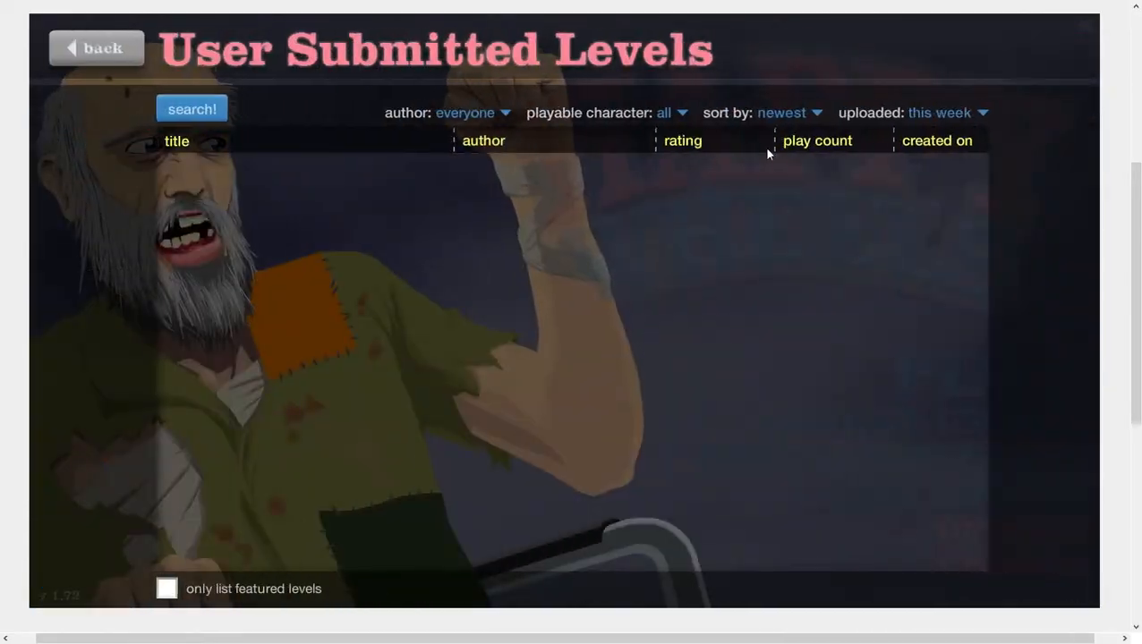
click(190, 109)
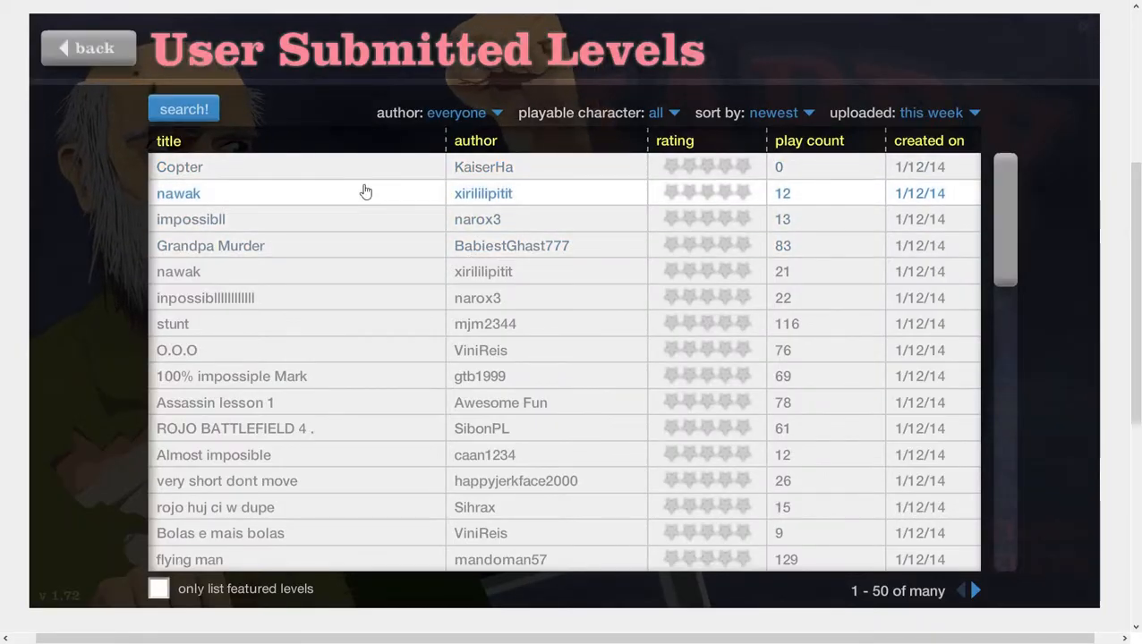
click(179, 167)
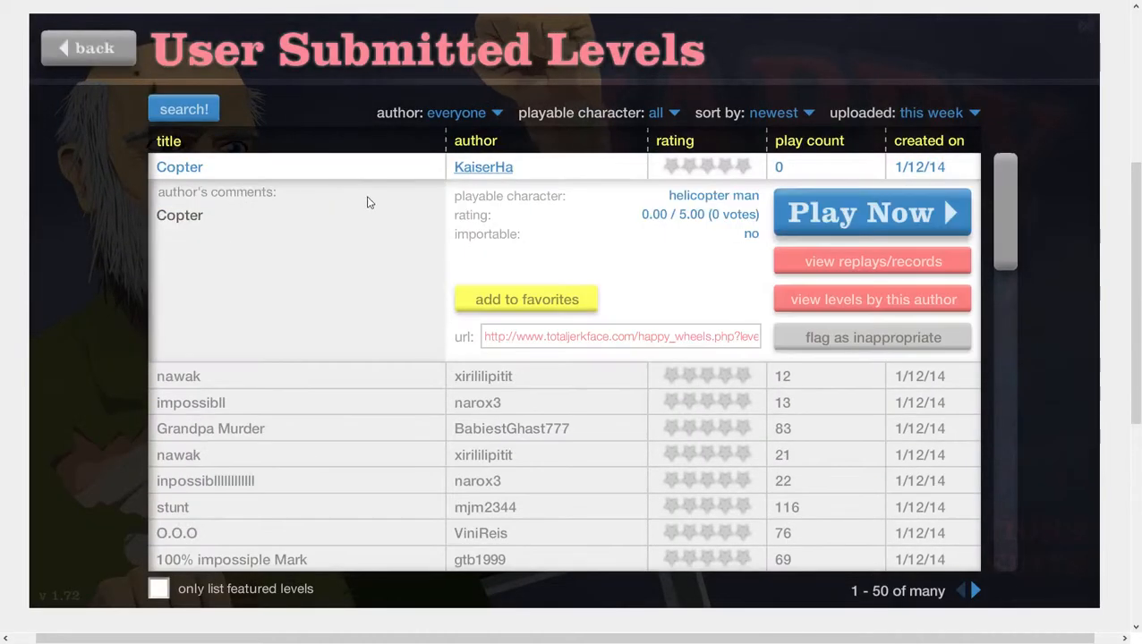
mouse_move(329, 376)
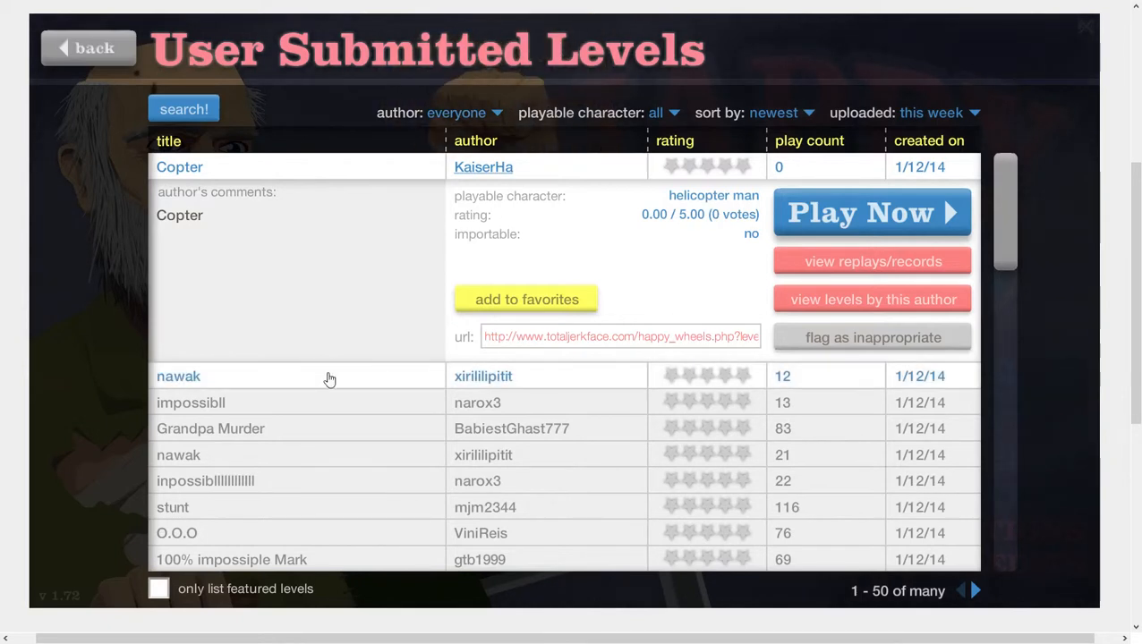
Play Copter with the helicopter man, restarting once, then leave back to the level list.
click(870, 212)
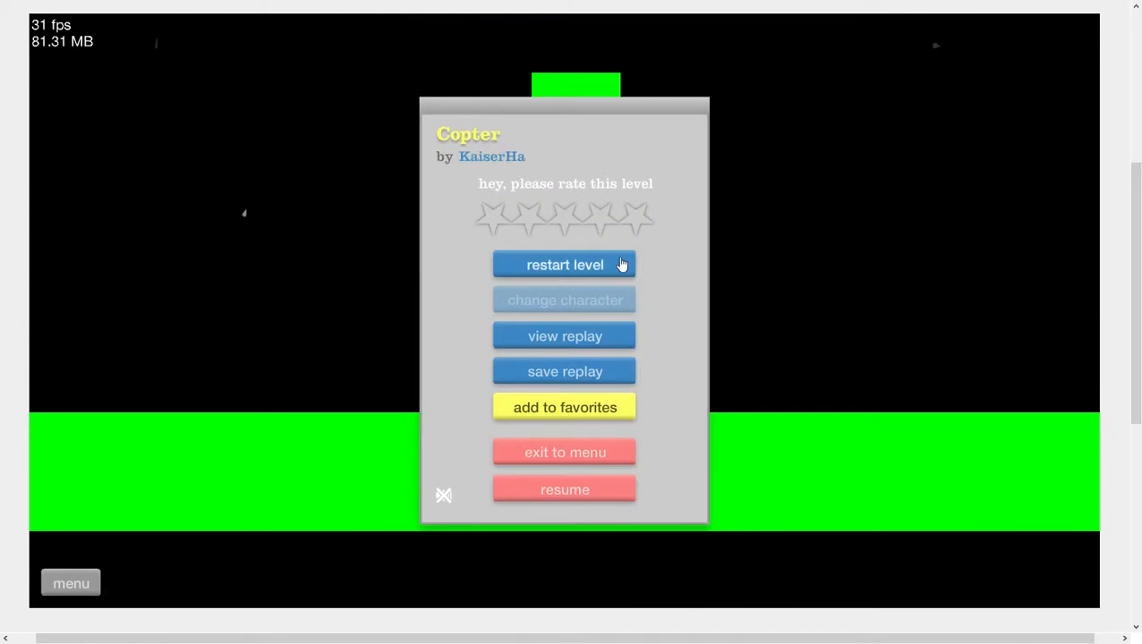
click(565, 265)
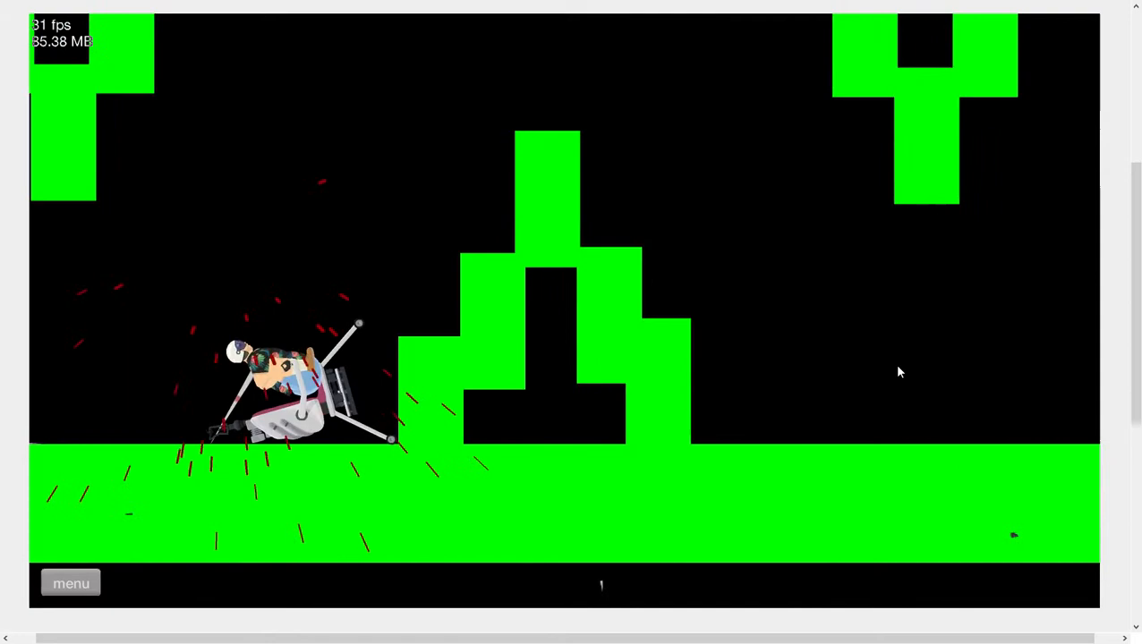
click(71, 584)
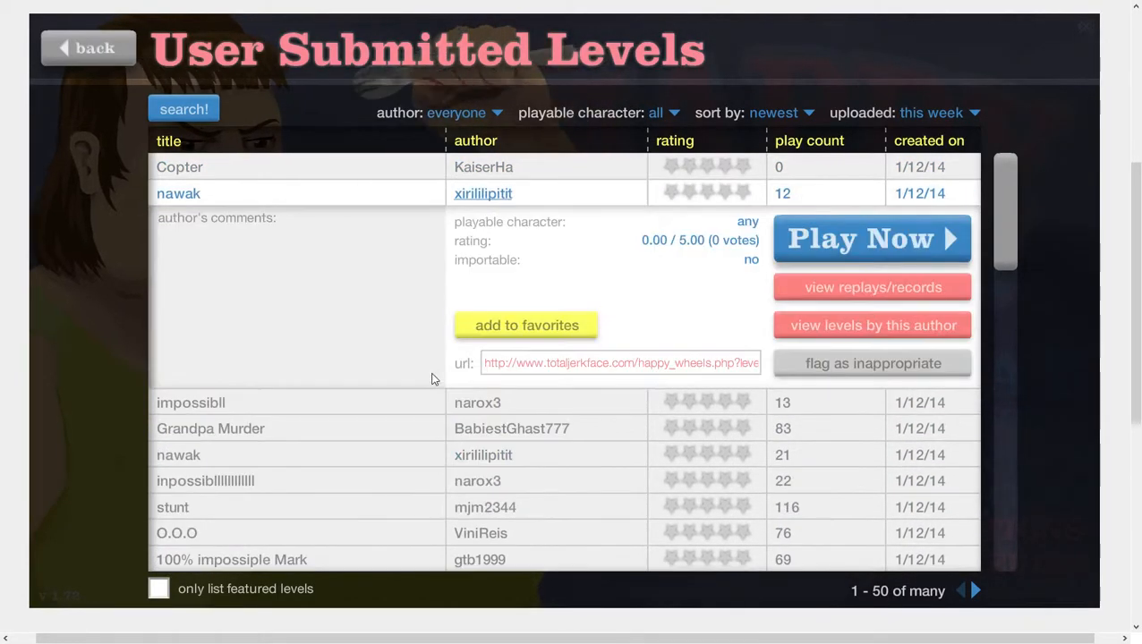
Expand impossibll by narox3 and launch it with a character from the select screen.
click(190, 401)
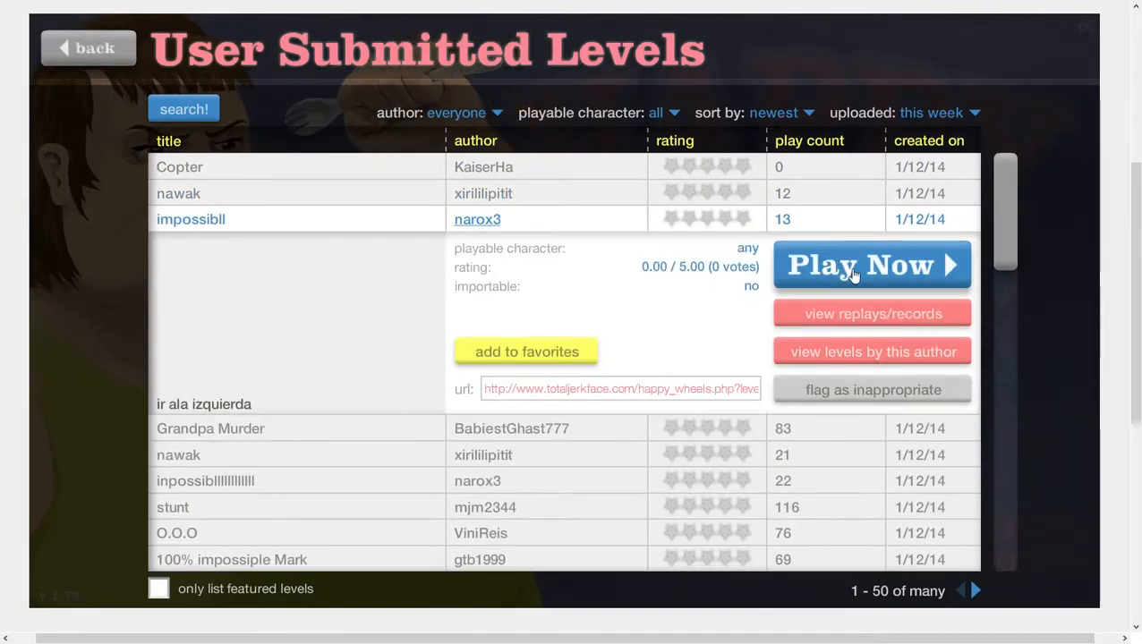
click(859, 265)
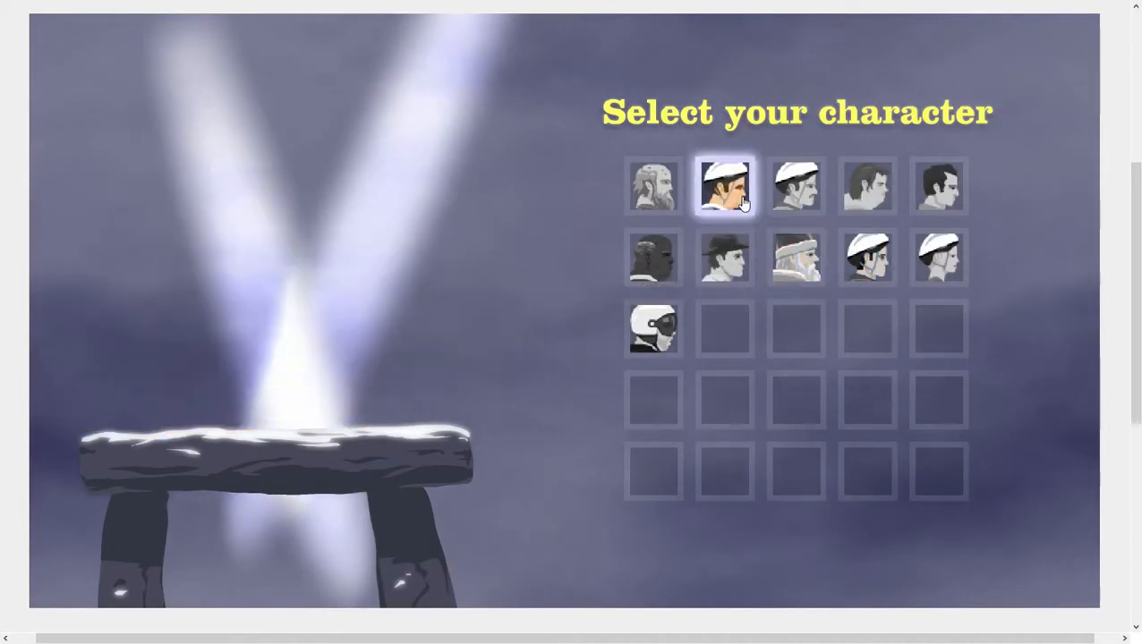
click(723, 186)
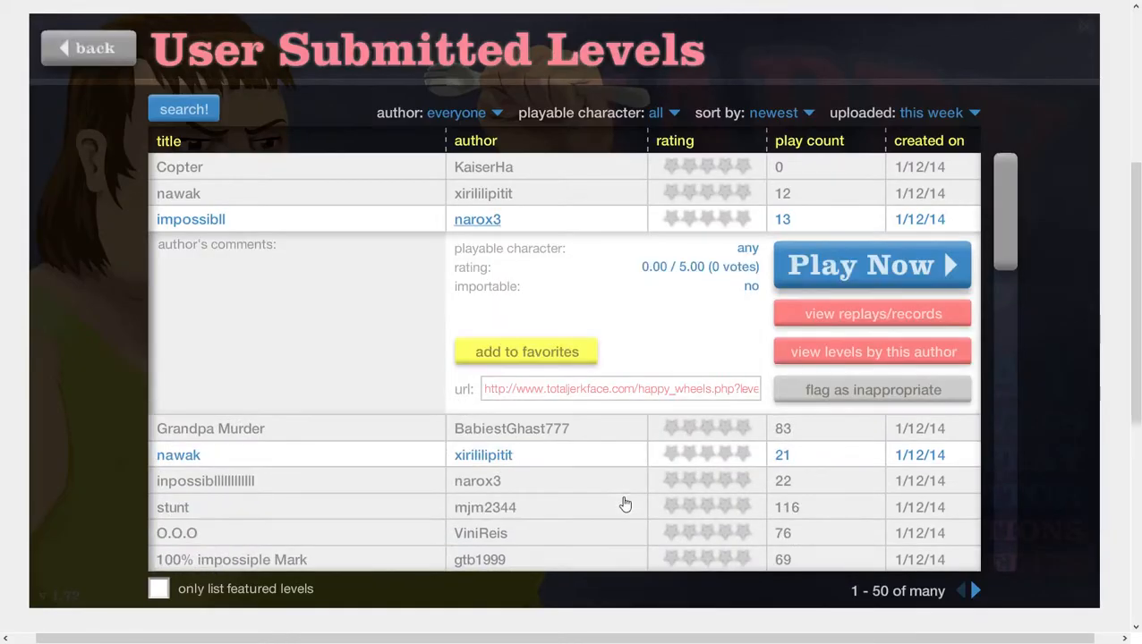
Expand Grandpa Murder by BabiestGhast777, play it, and exit to the level list.
click(211, 428)
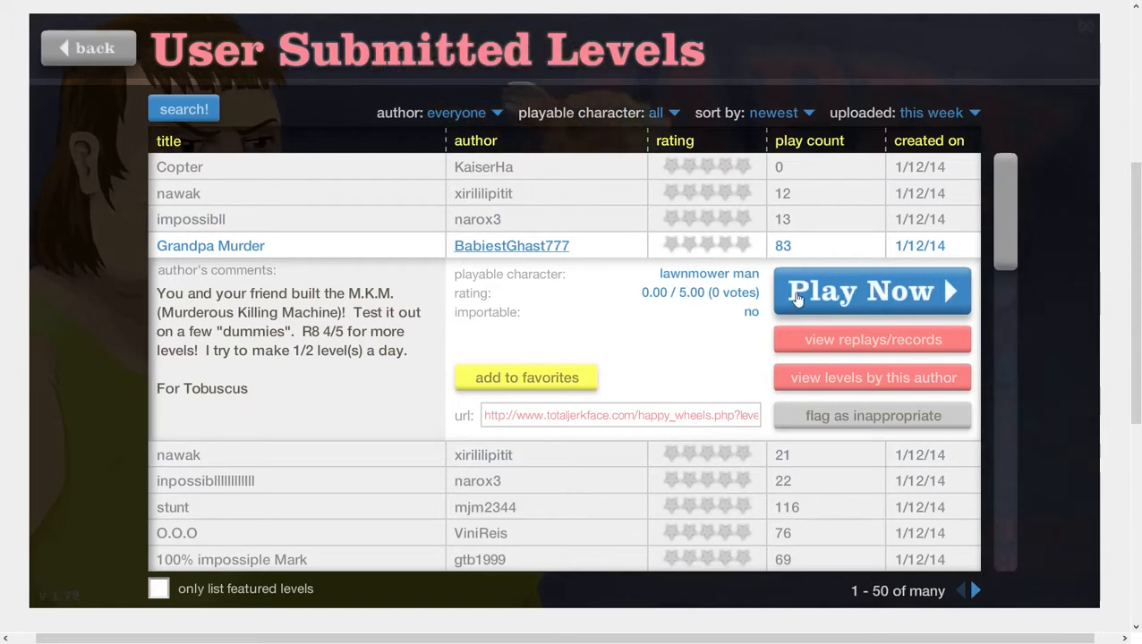
click(870, 290)
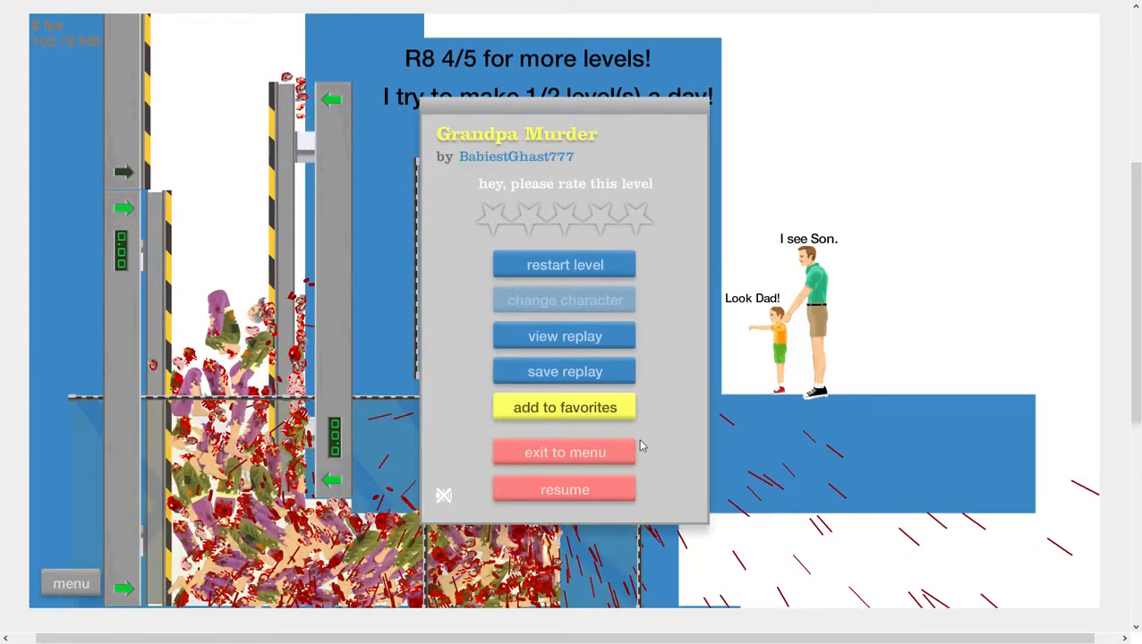
click(566, 451)
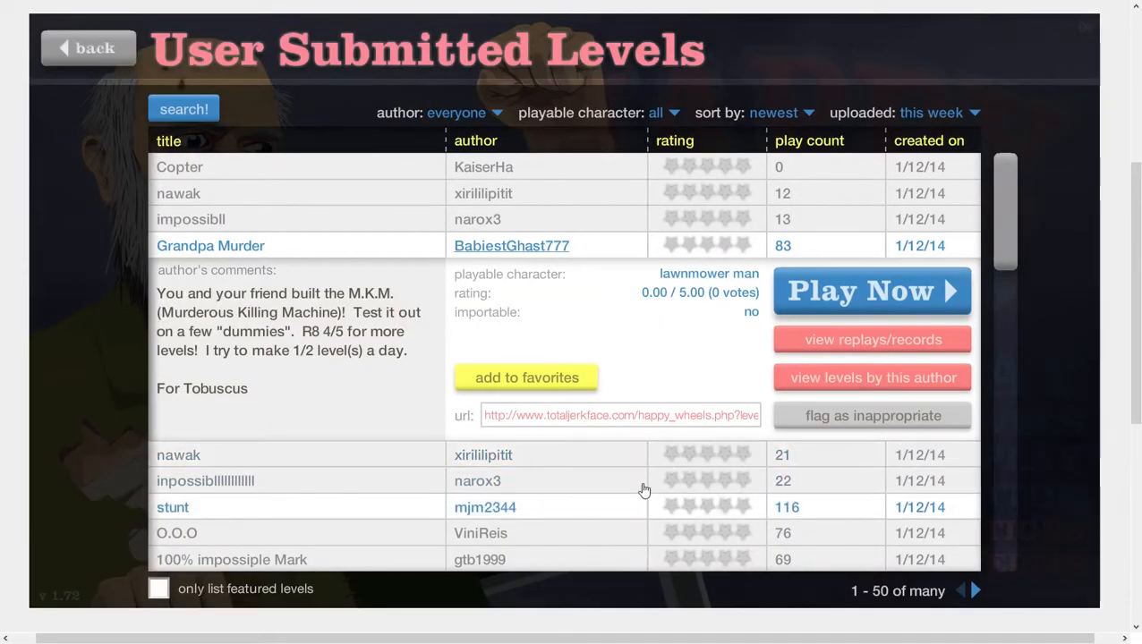
click(179, 455)
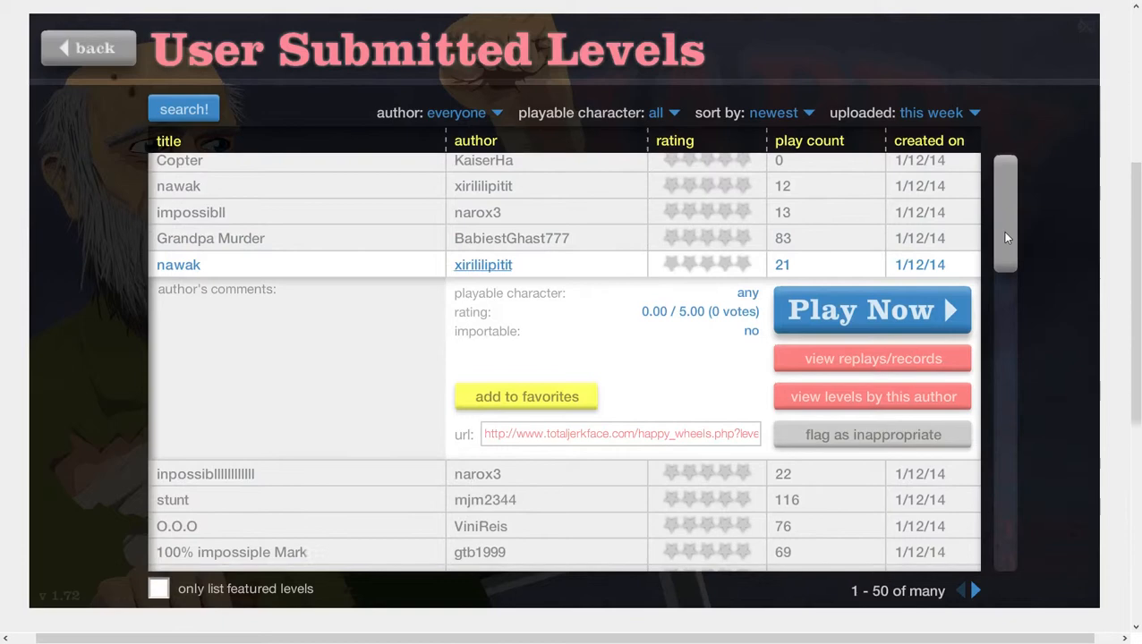
scroll(down, 3)
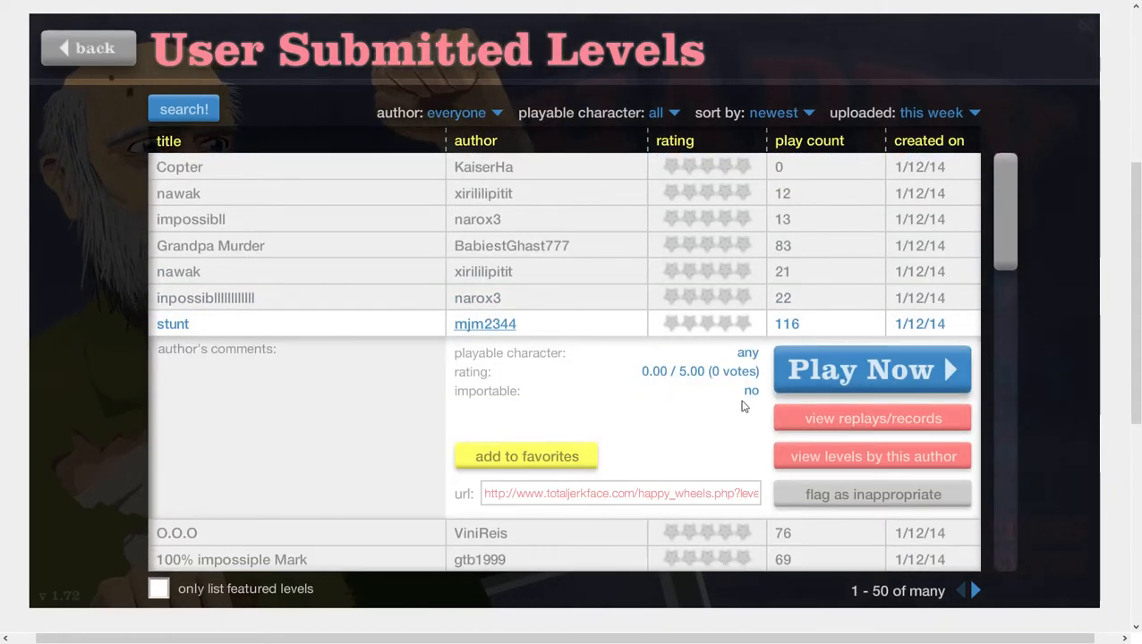
click(870, 369)
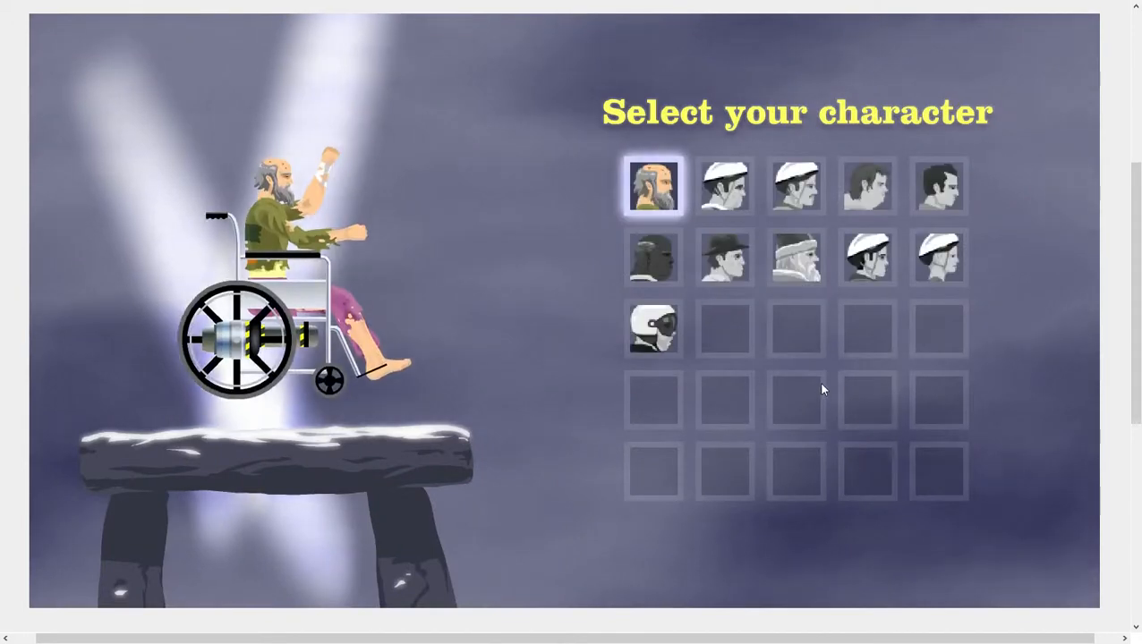
click(795, 258)
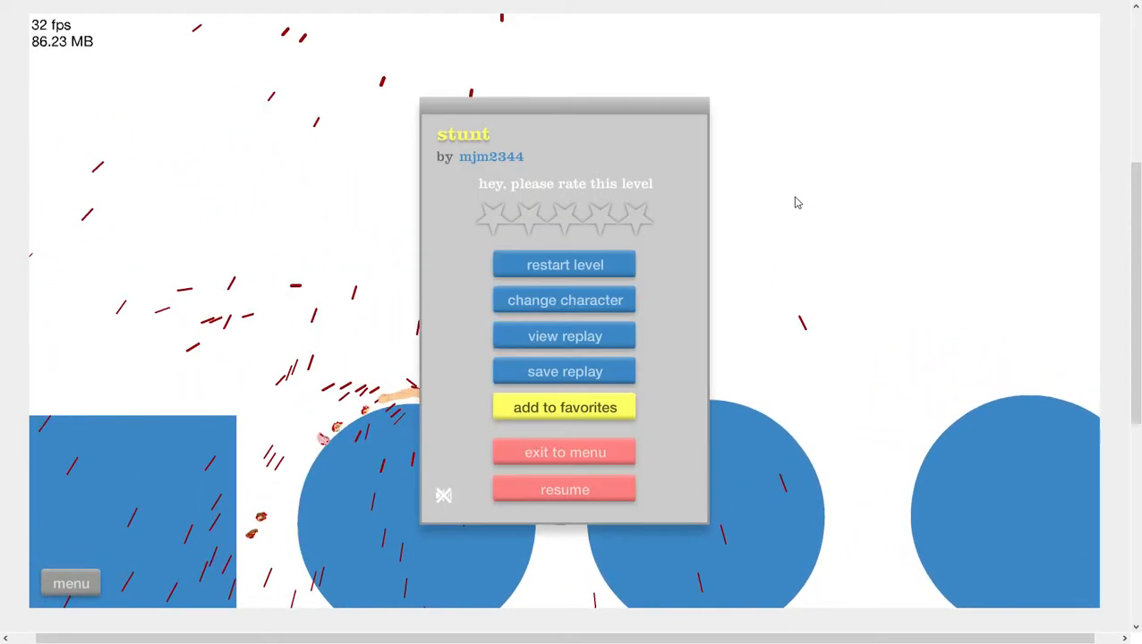
click(566, 452)
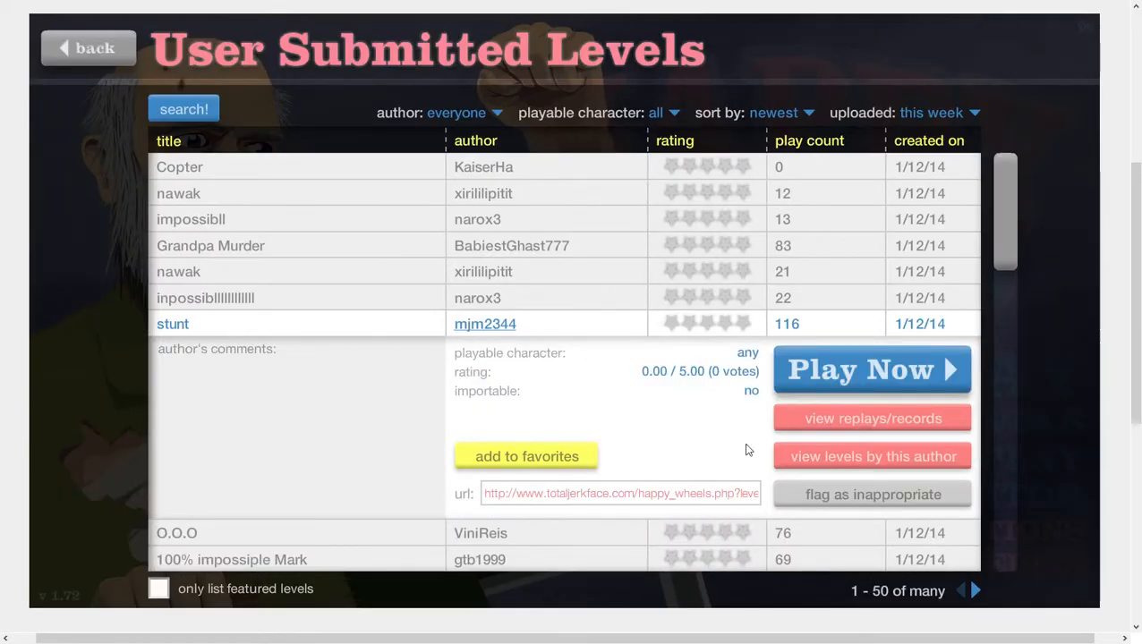
Review the details of O.O.O and Almost imposible, collapse them, and expand 100% impossiple Mark.
click(177, 534)
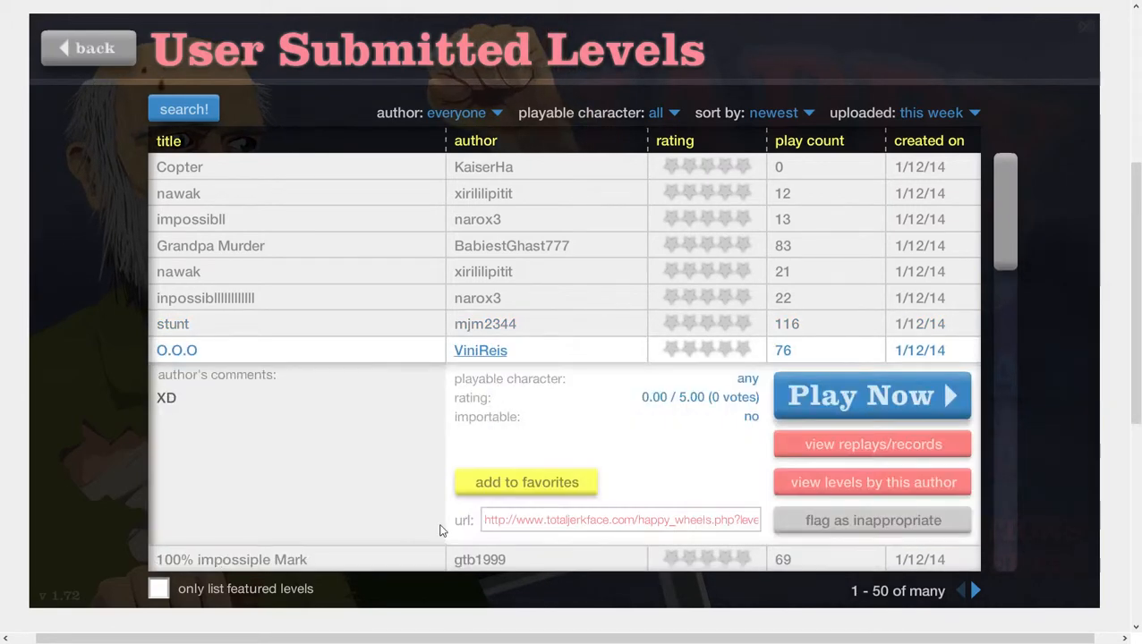
scroll(down, 3)
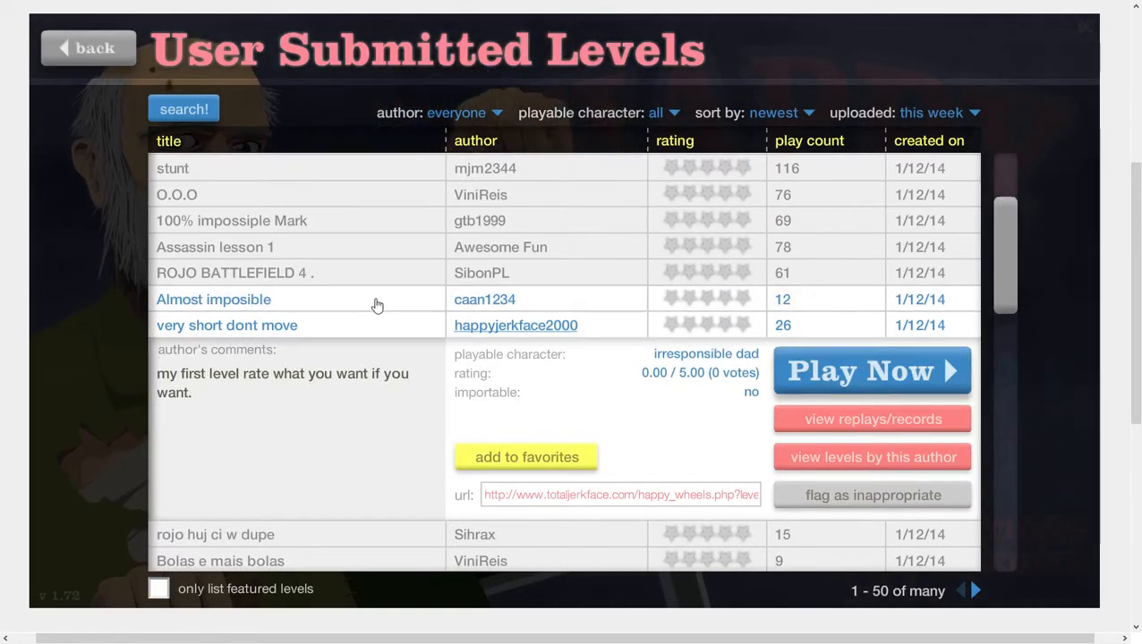
click(213, 299)
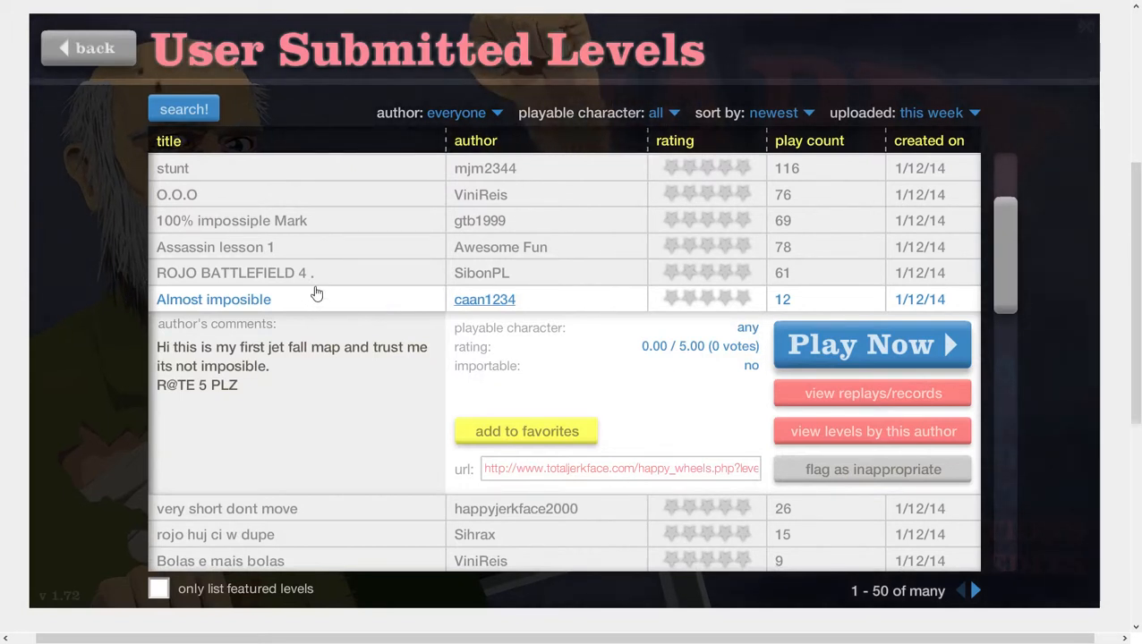
click(213, 299)
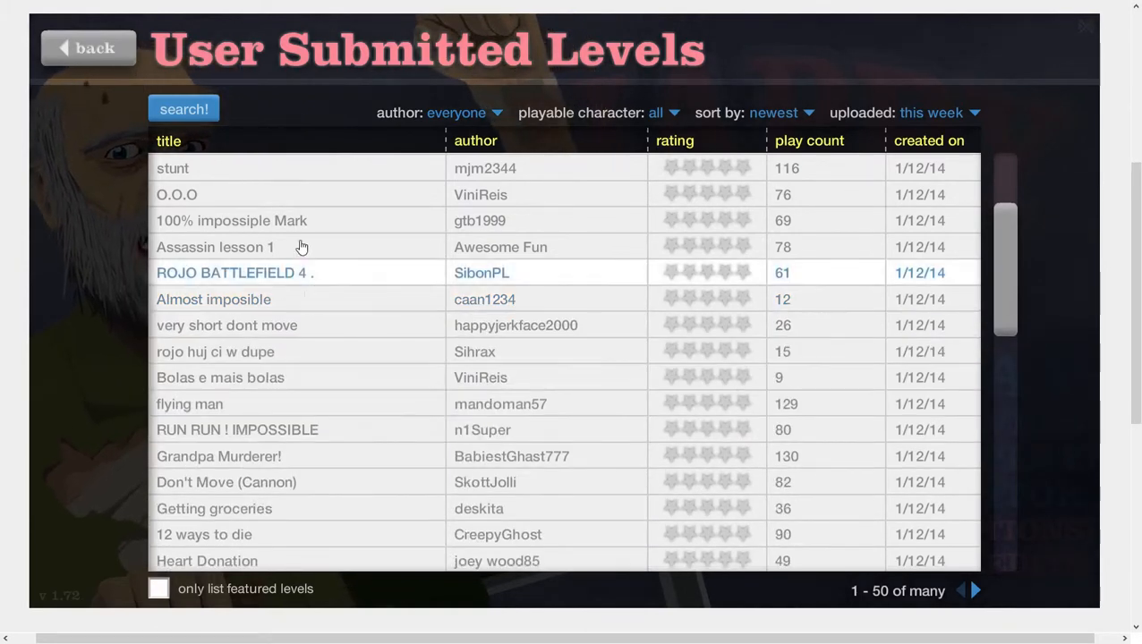
click(231, 220)
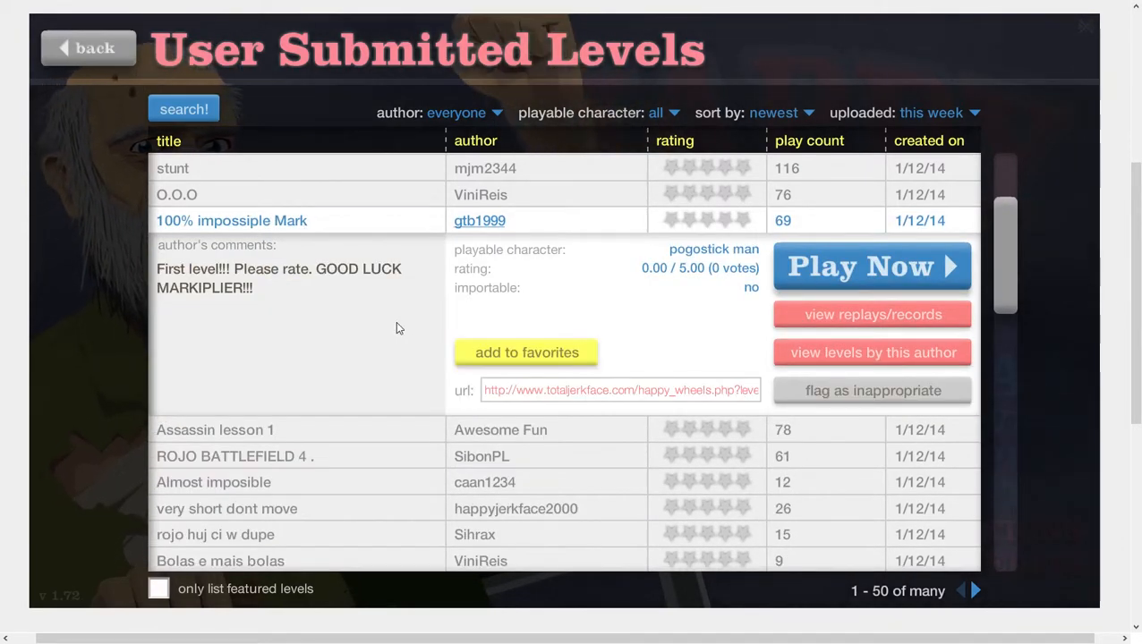
Play 100% impossiple Mark by gtb1999 and exit back to the user levels list.
click(870, 265)
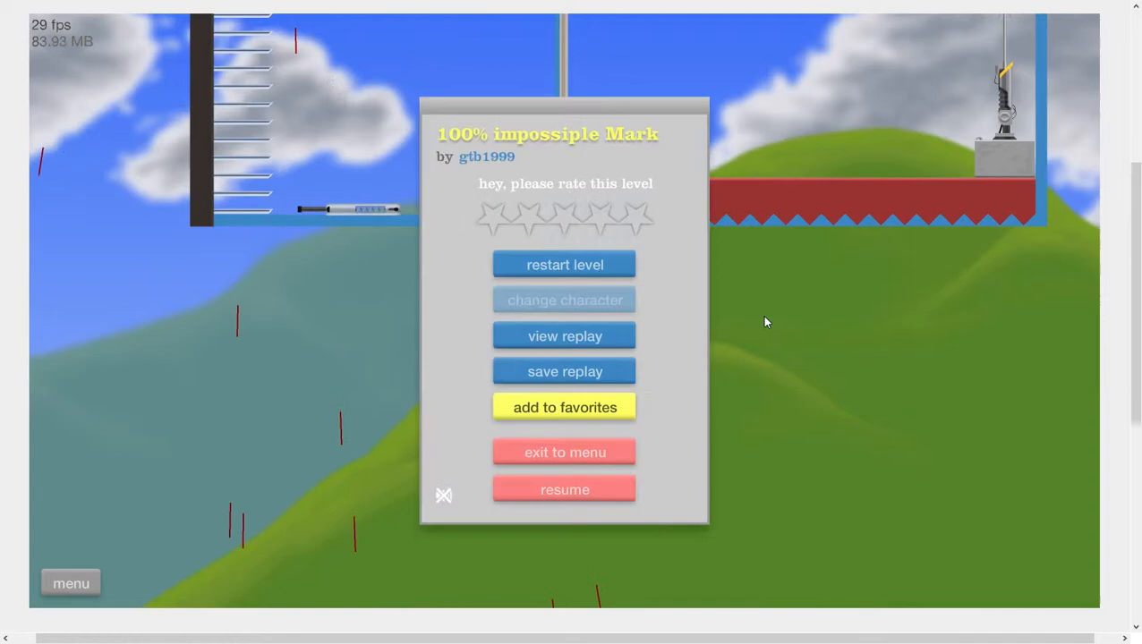
click(564, 451)
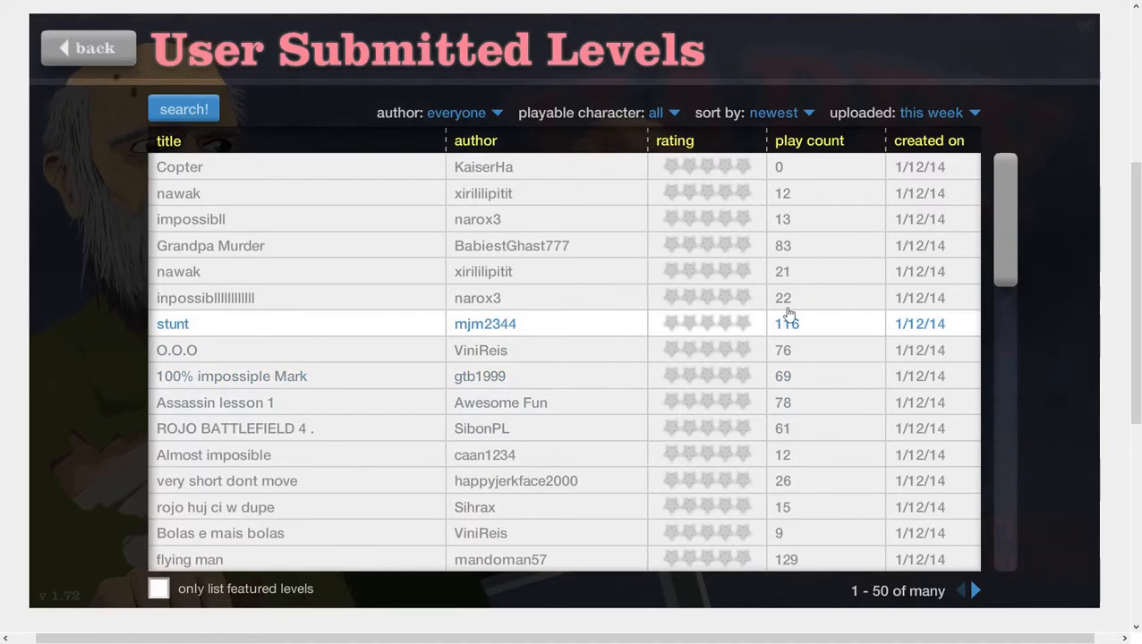
Scroll to rojo huj ci w dupe by Sihrax and start it as the irresponsible dad.
scroll(down, 3)
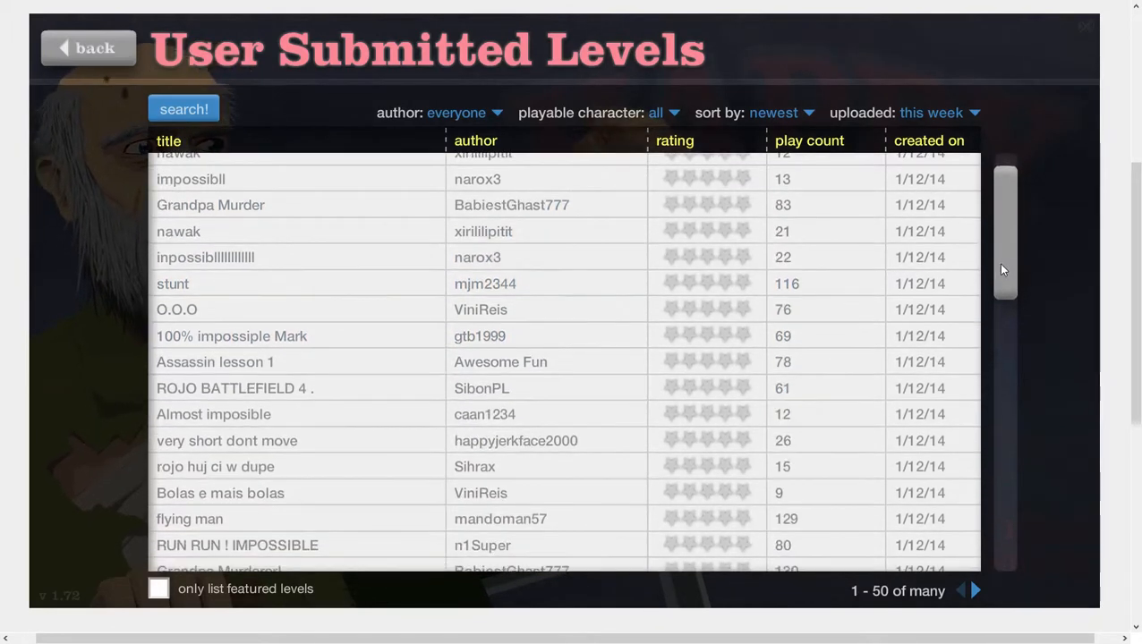
scroll(down, 3)
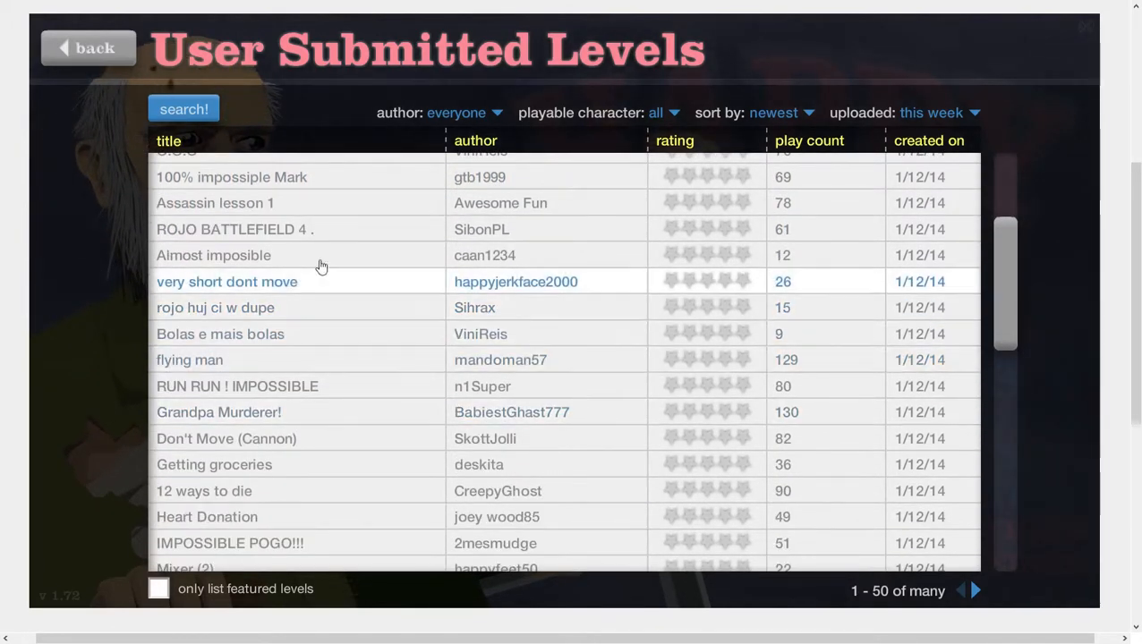
mouse_move(305, 308)
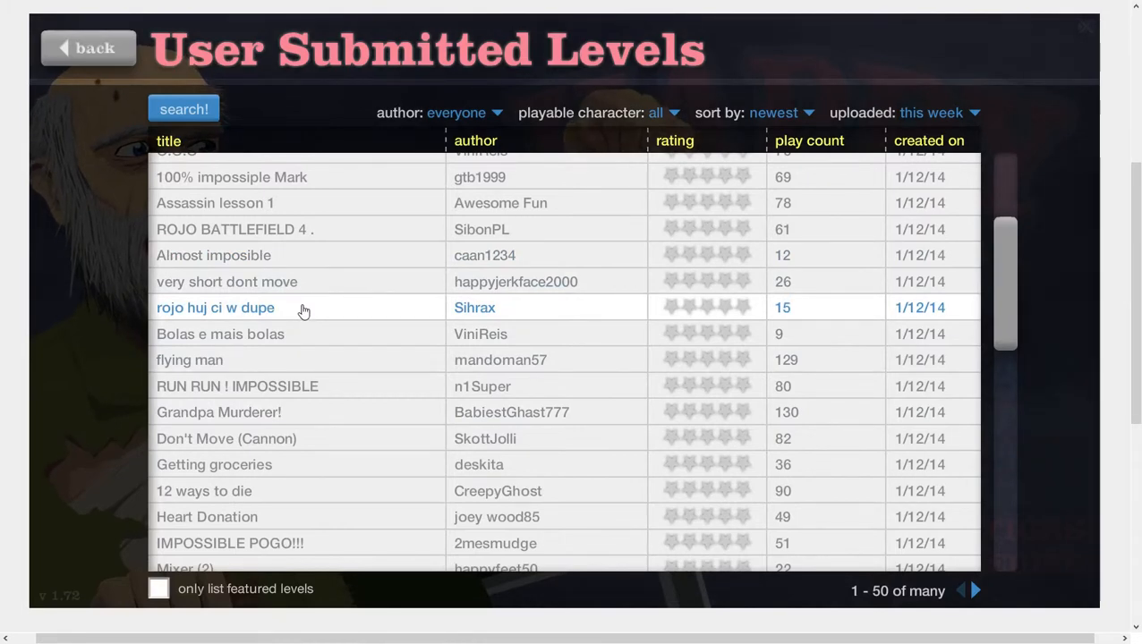
click(214, 308)
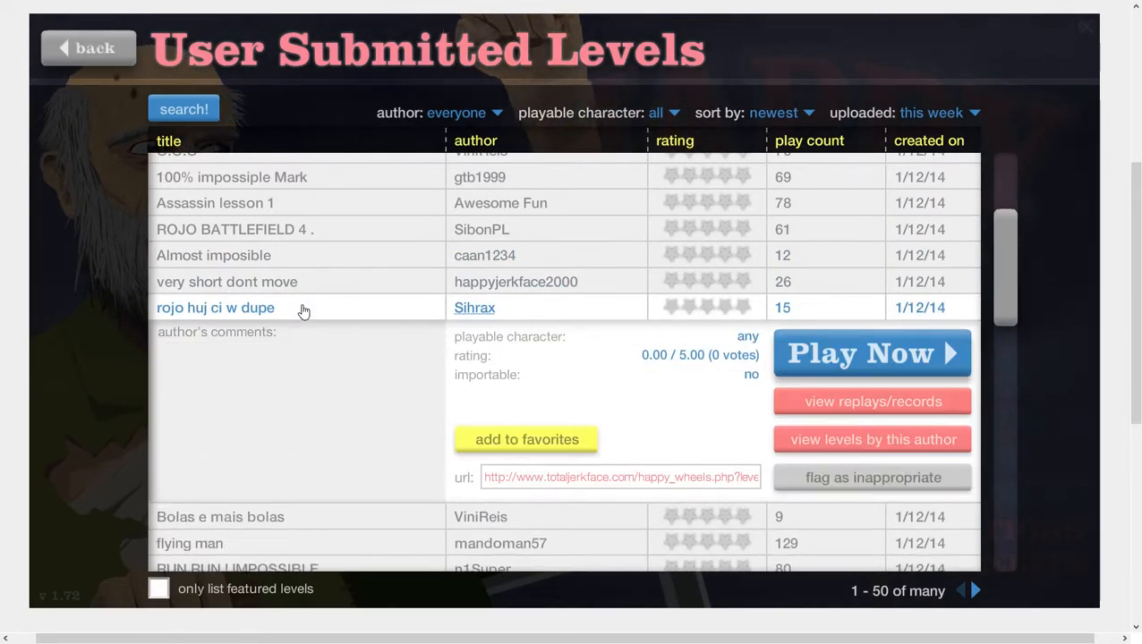
click(869, 353)
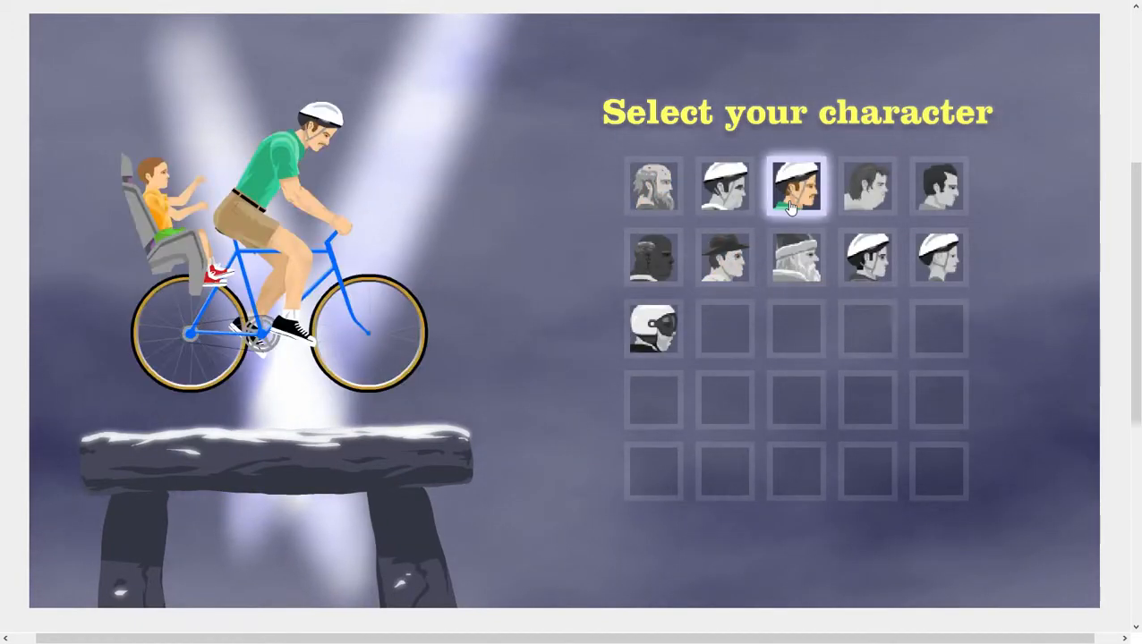
click(795, 186)
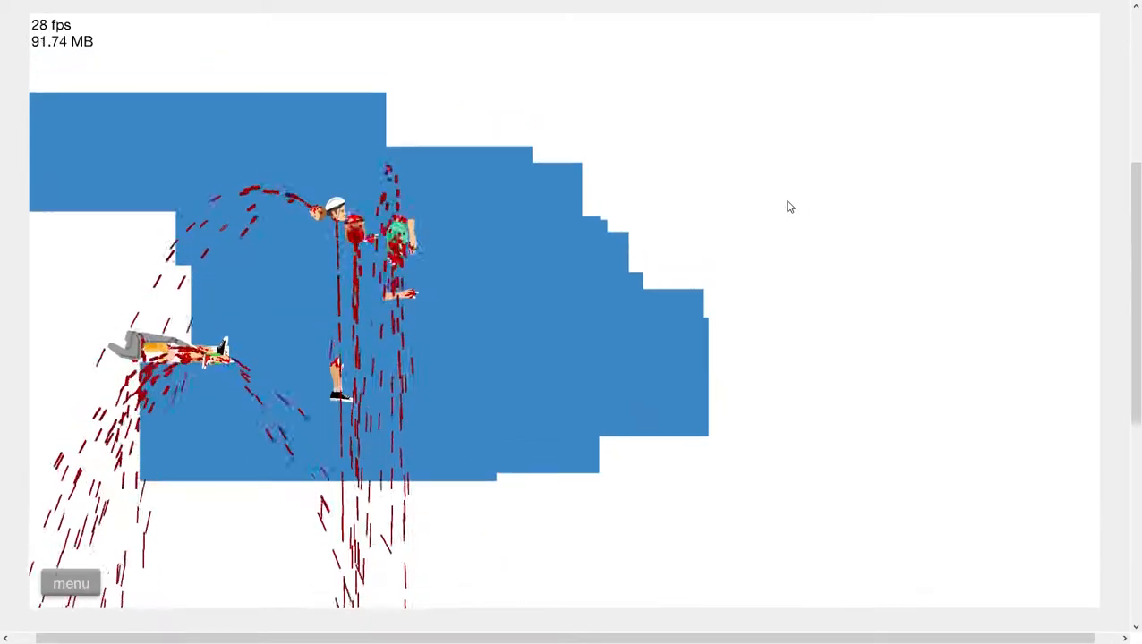
Pause the level and exit to the user levels list.
click(72, 584)
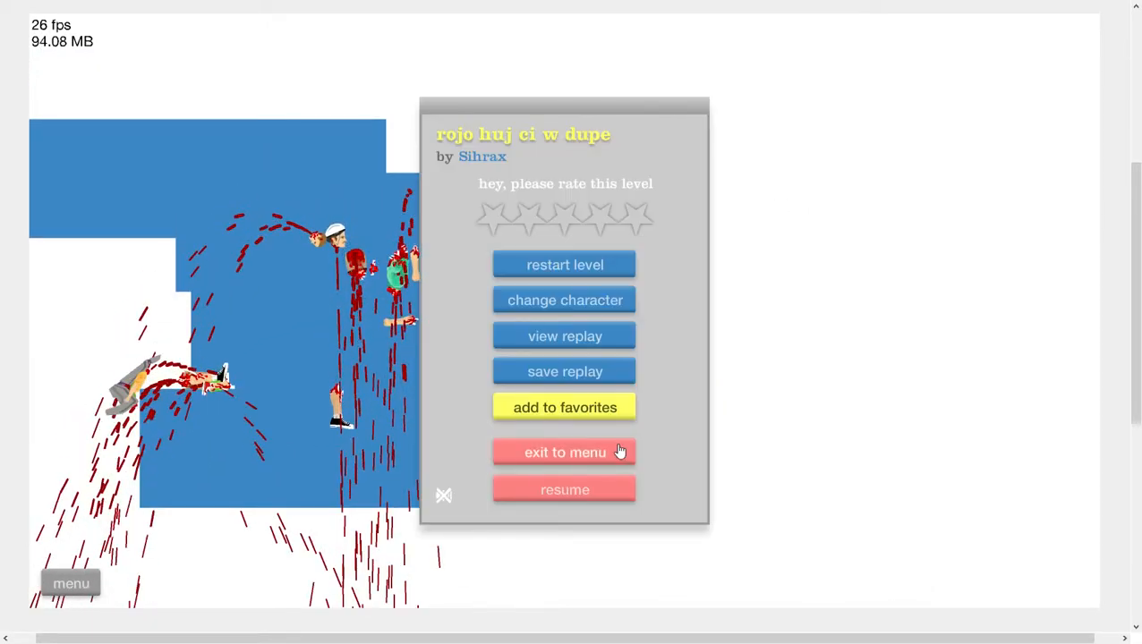
click(566, 451)
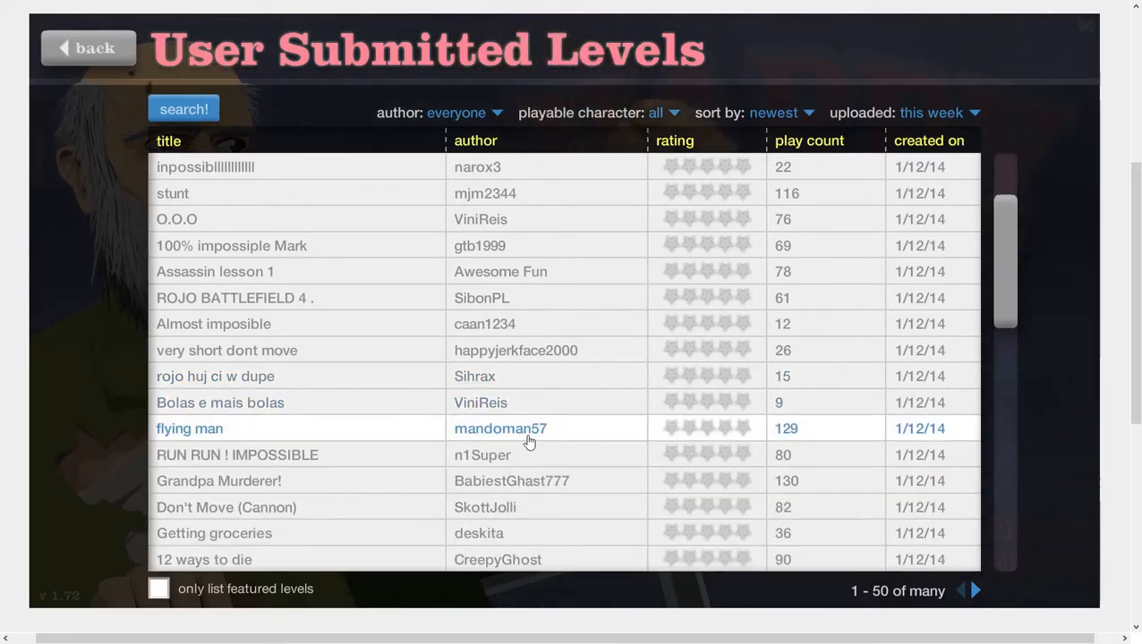
Expand RUN RUN ! IMPOSSIBLE by n1Super and begin it as the segway guy.
click(237, 455)
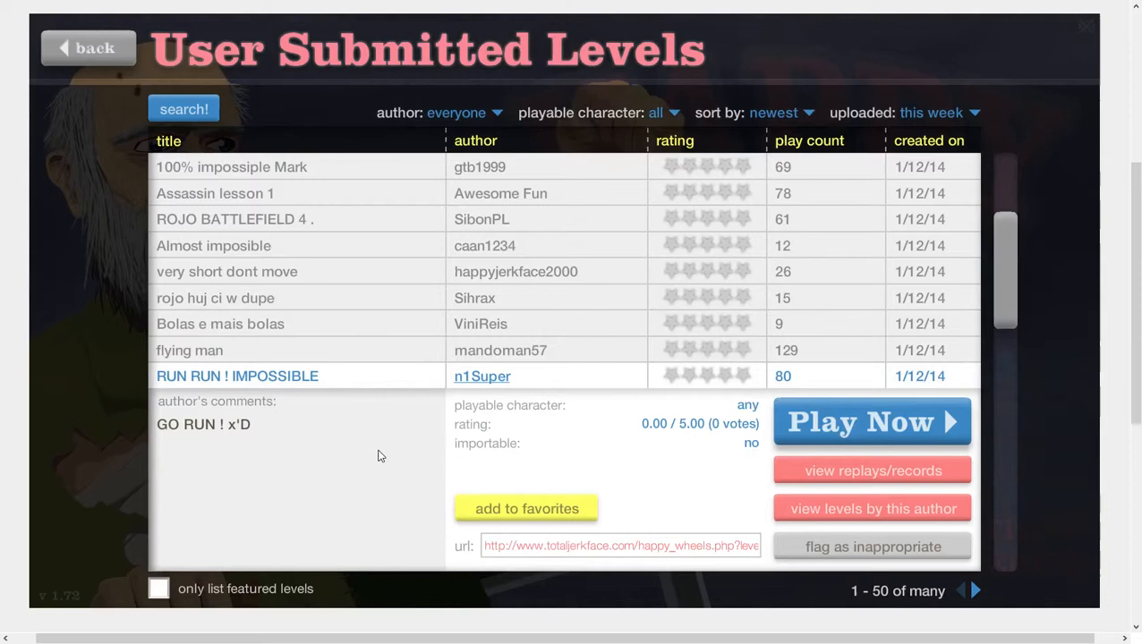
click(870, 423)
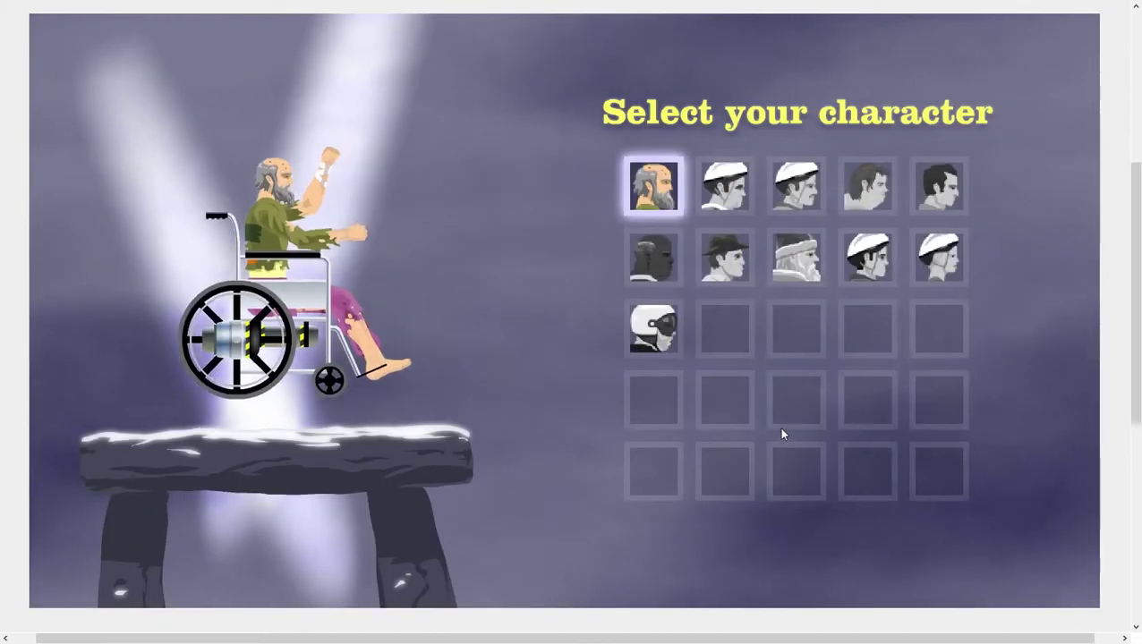
click(724, 184)
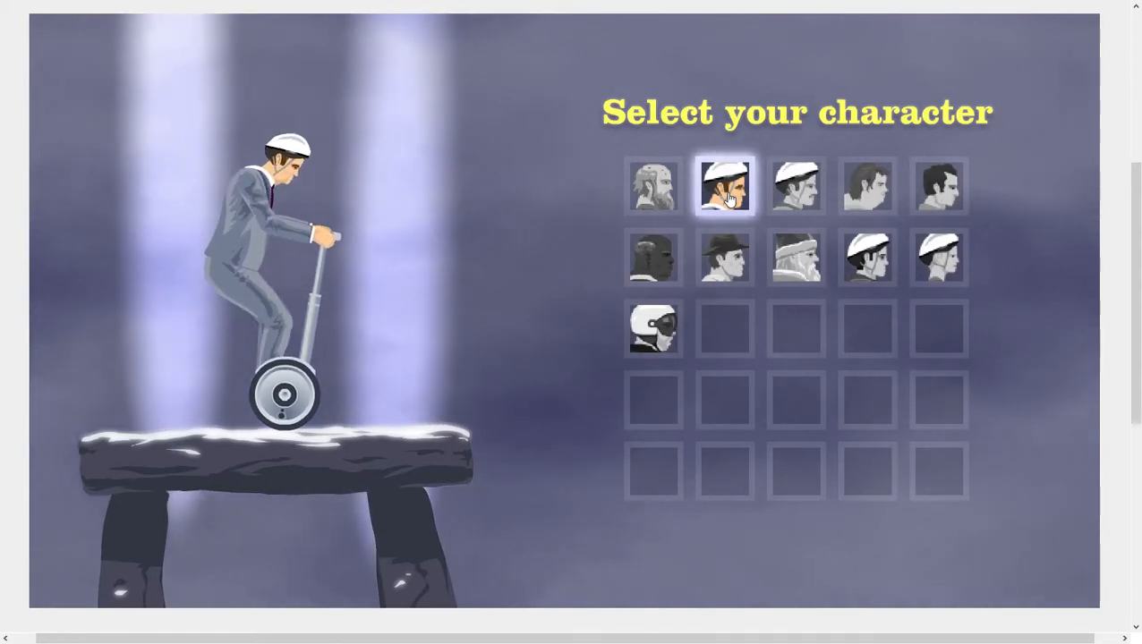
click(723, 258)
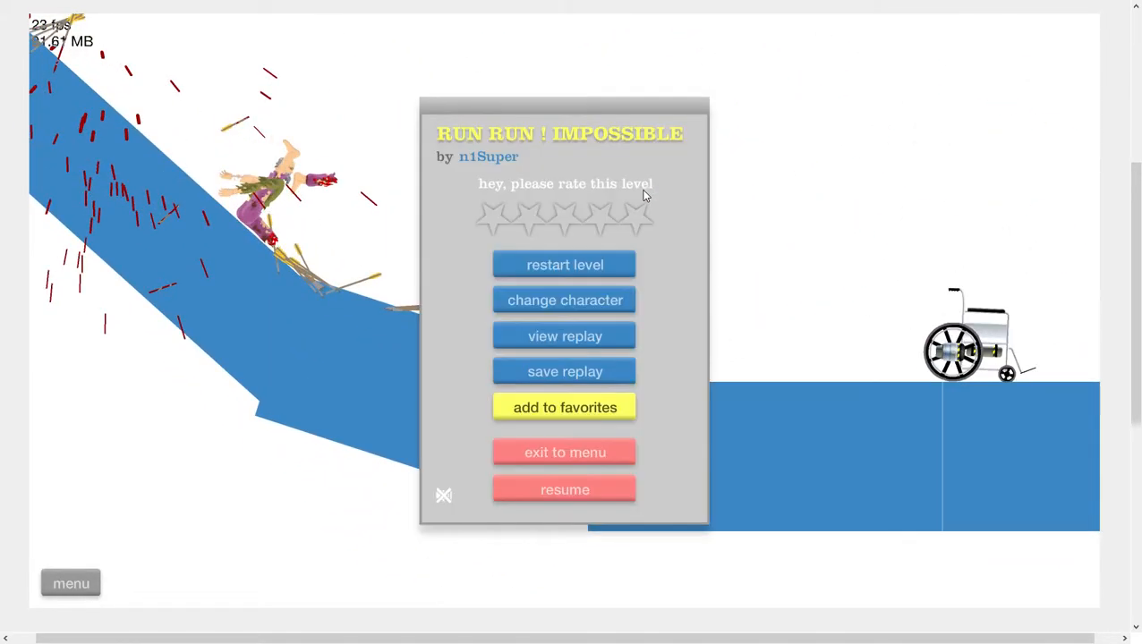
Continue the run from the pause menu, then exit to the user levels list.
click(566, 265)
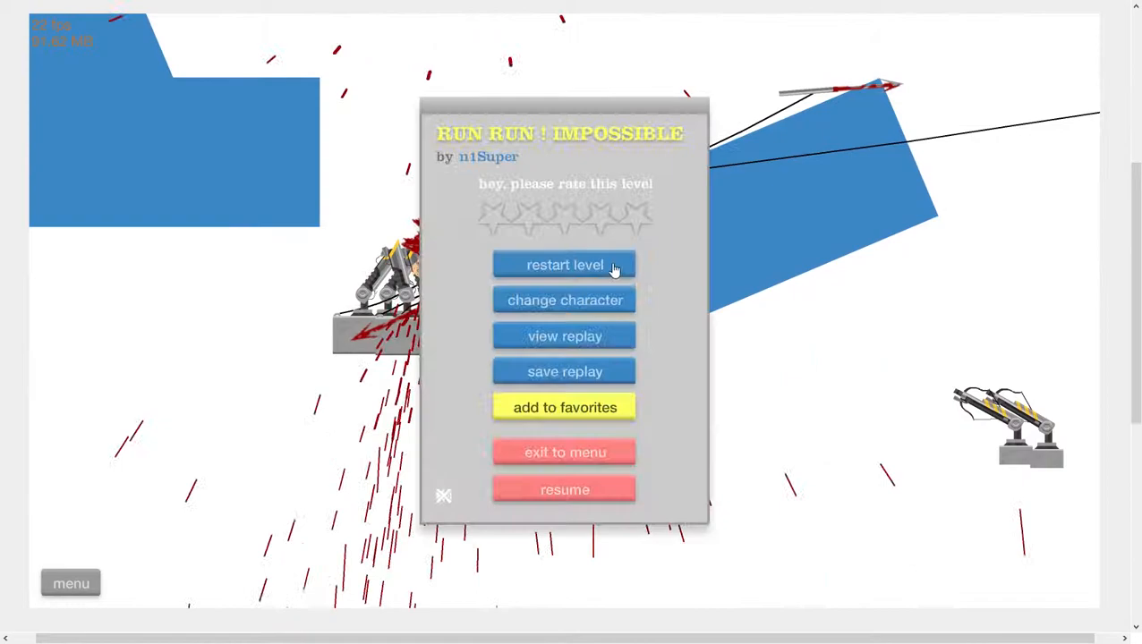
click(566, 452)
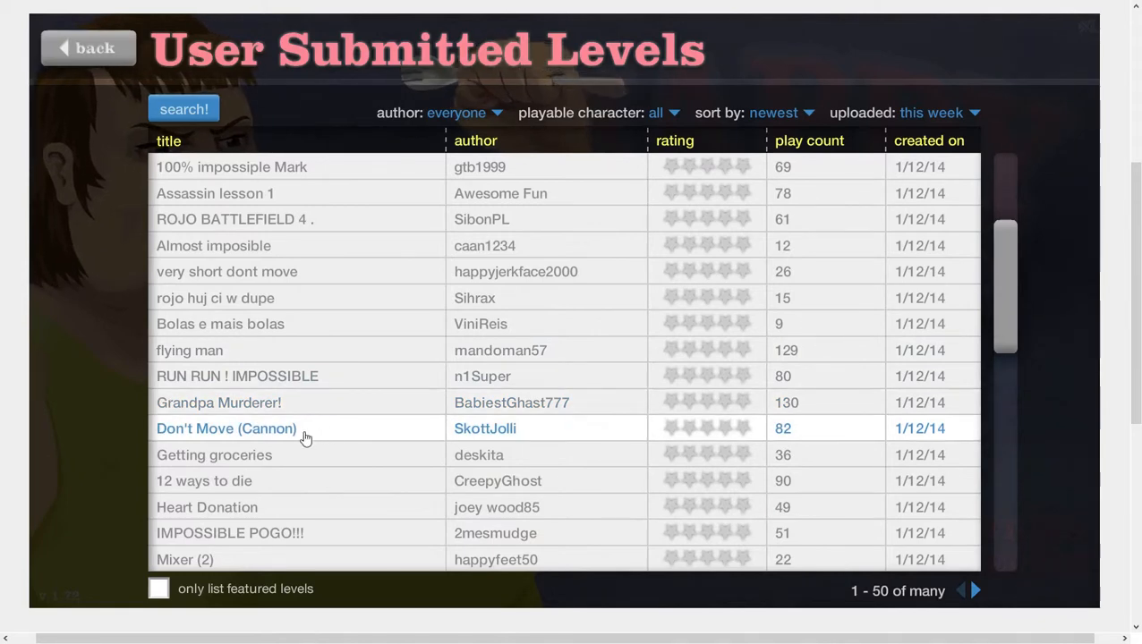
Check Don't Move (Cannon), then start 12 ways to die by CreepyGhost as the irresponsible dad.
click(225, 428)
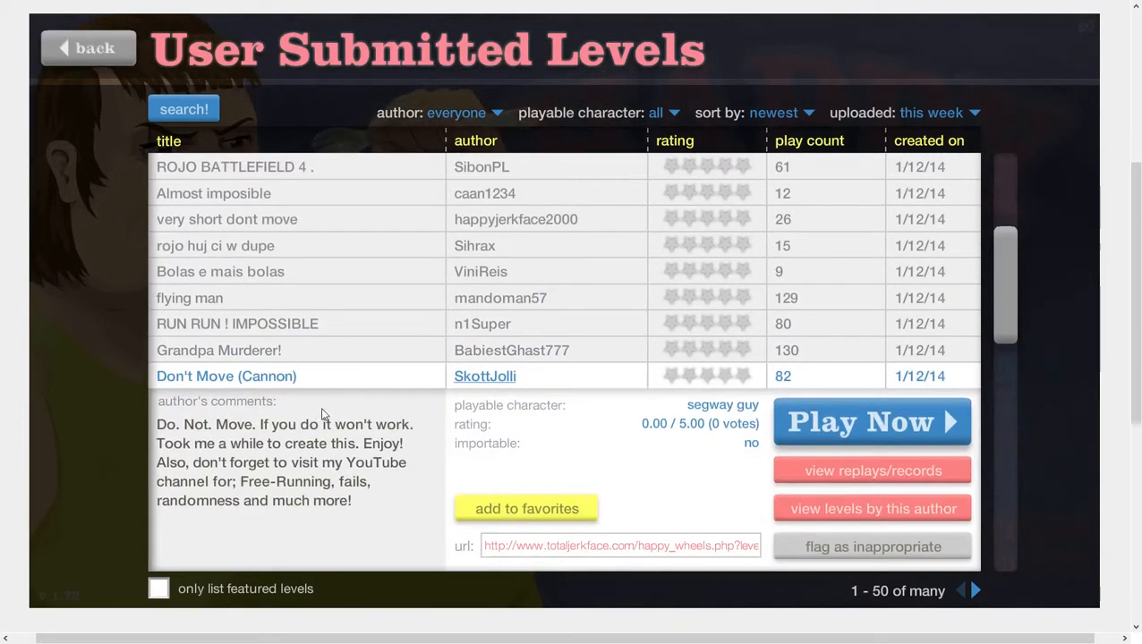
mouse_move(580, 469)
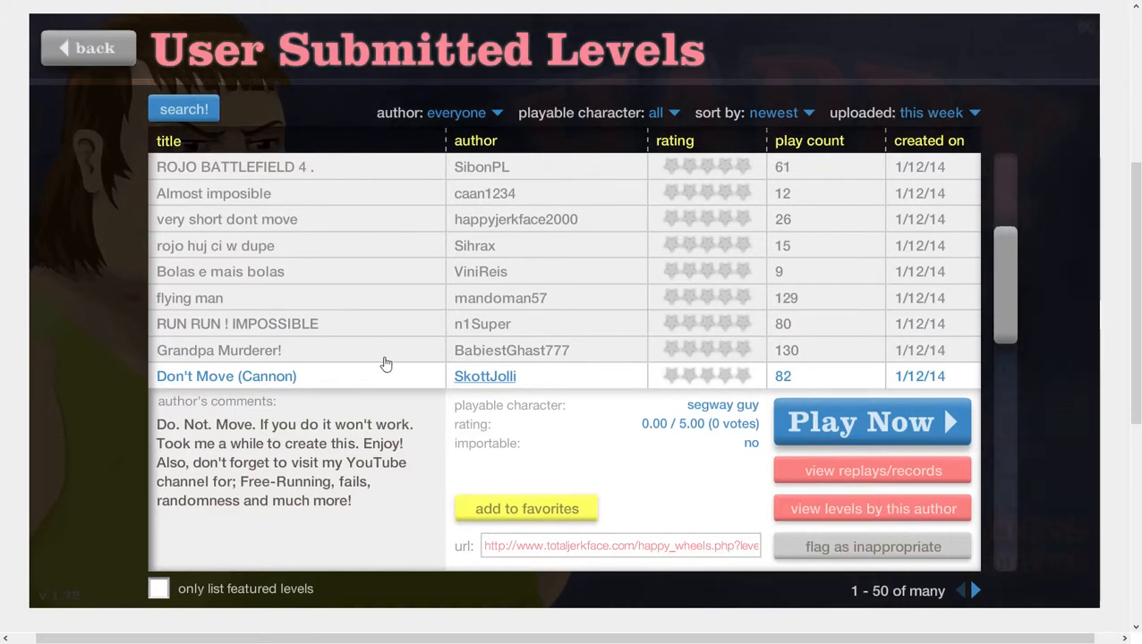
click(225, 376)
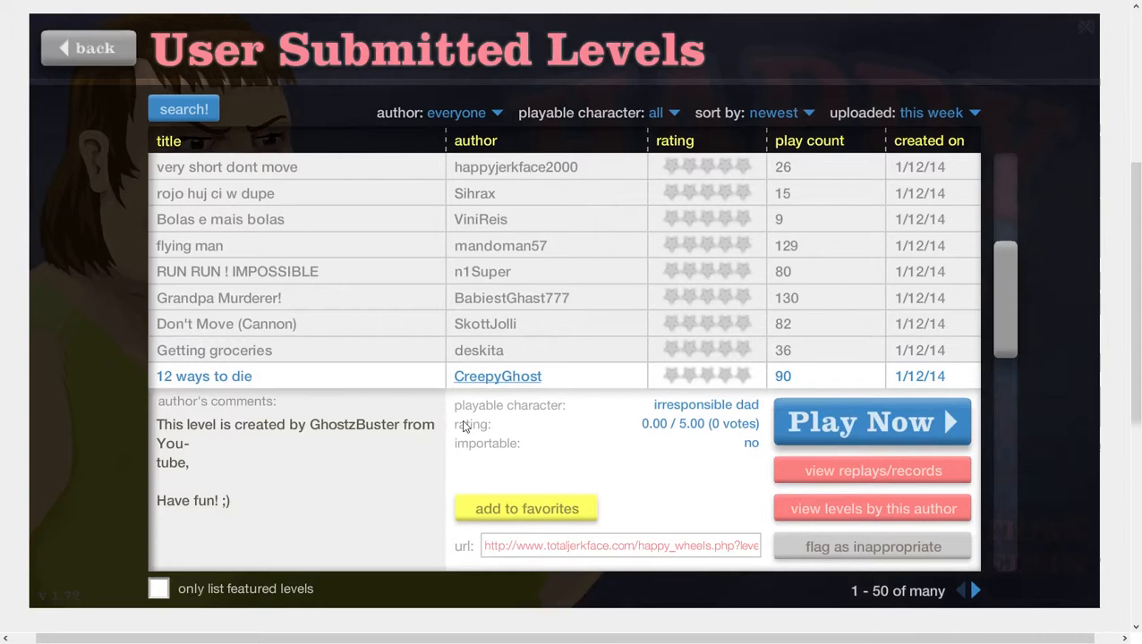
click(870, 423)
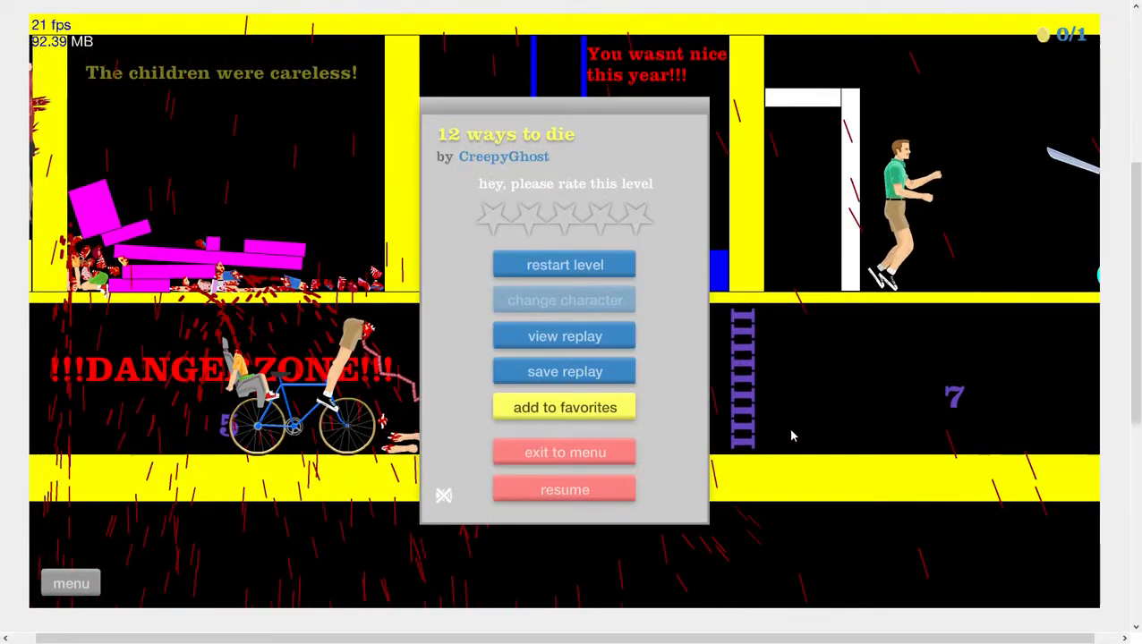
click(566, 265)
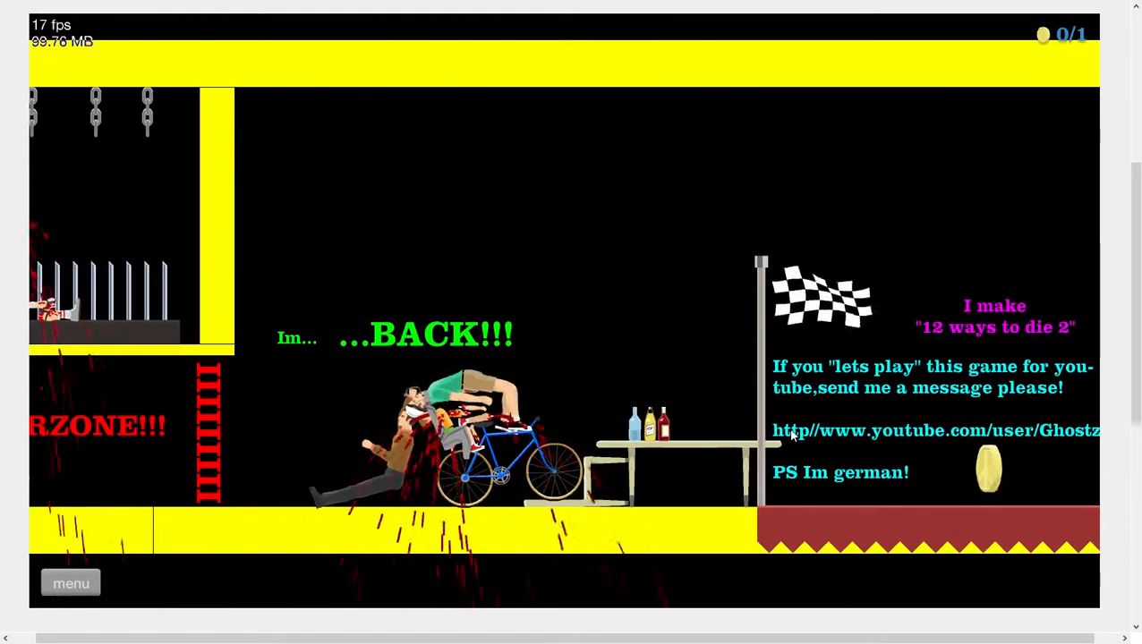
Exit 12 ways to die and return to the User Submitted Levels list.
click(71, 584)
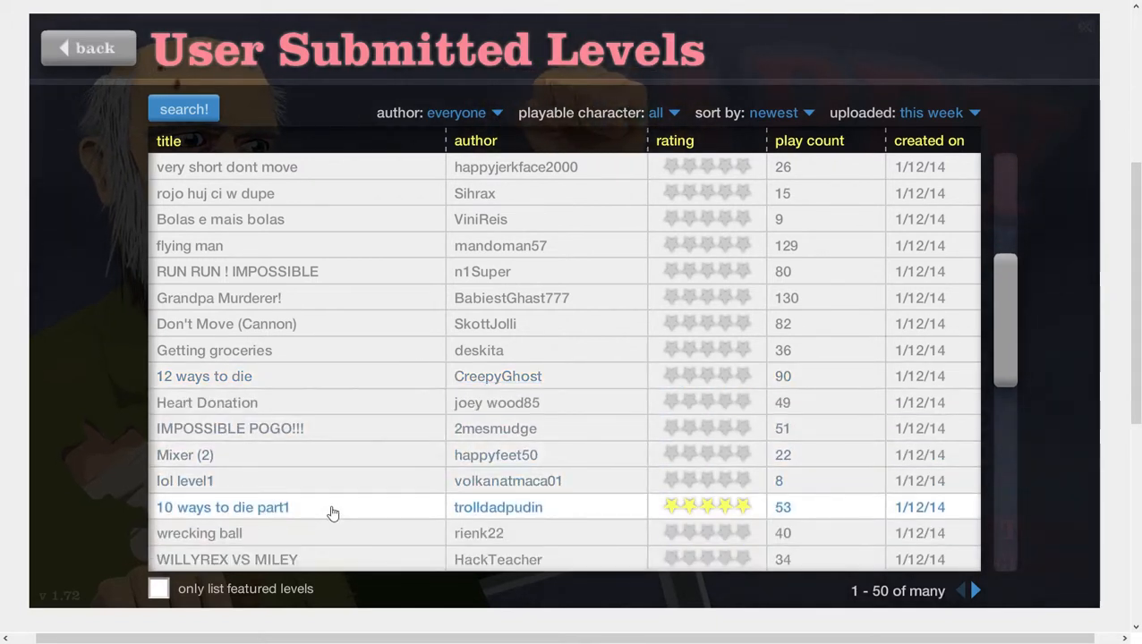
click(222, 508)
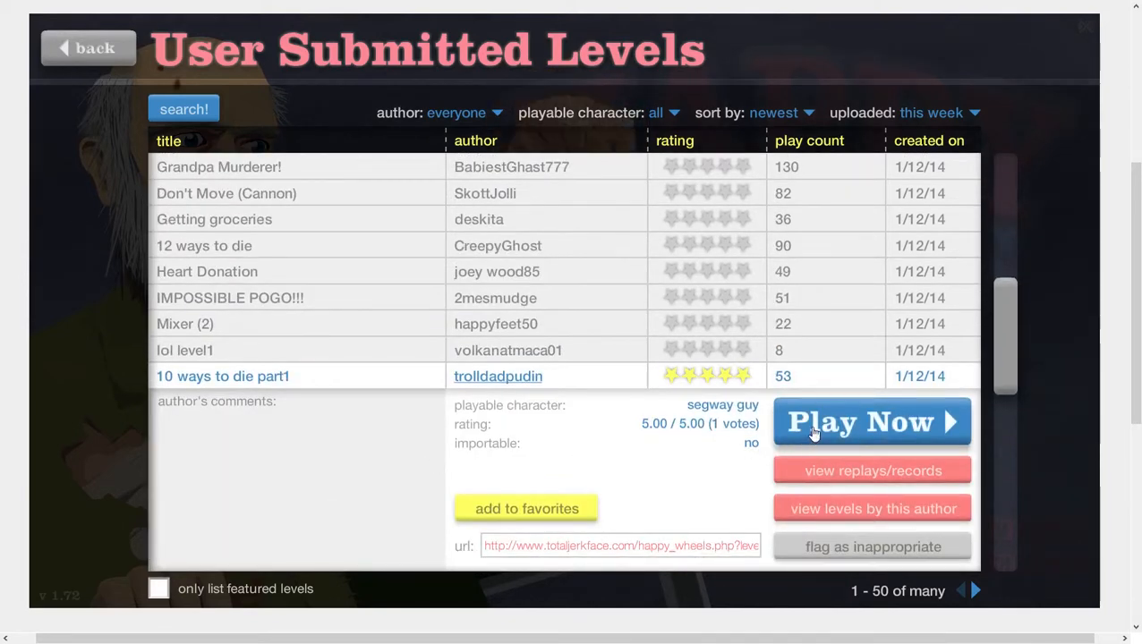
click(870, 423)
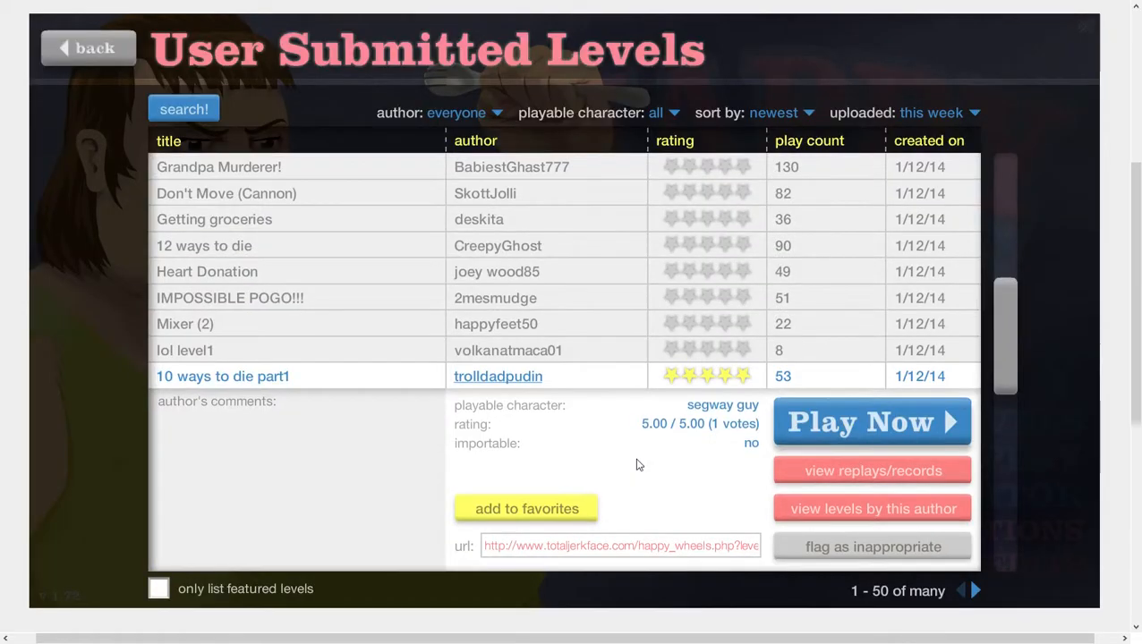
scroll(down, 3)
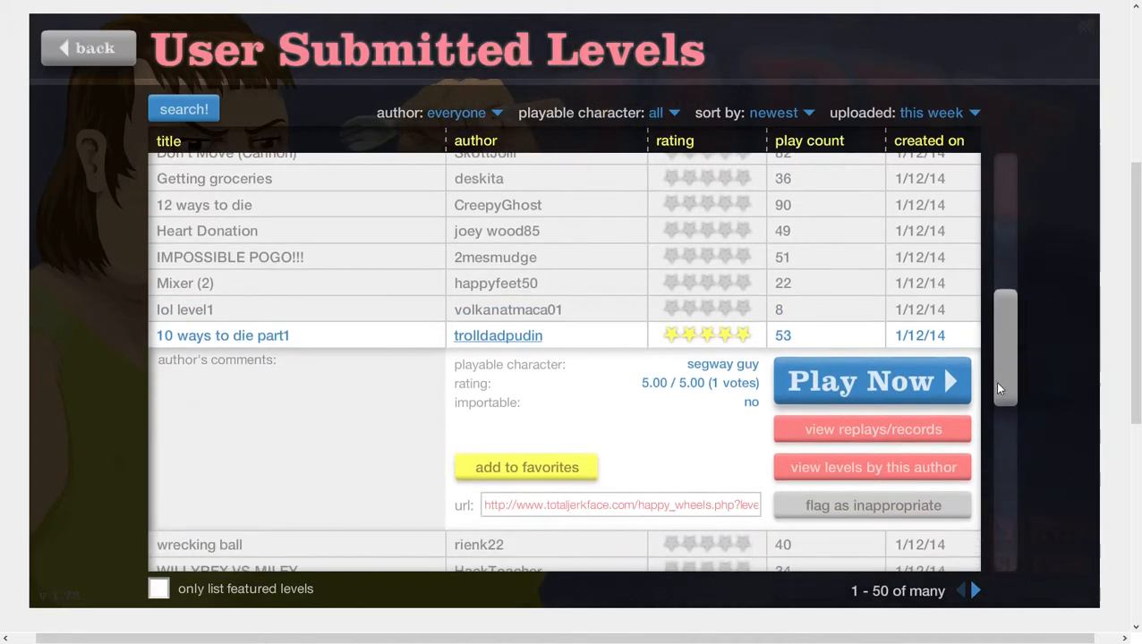
scroll(down, 3)
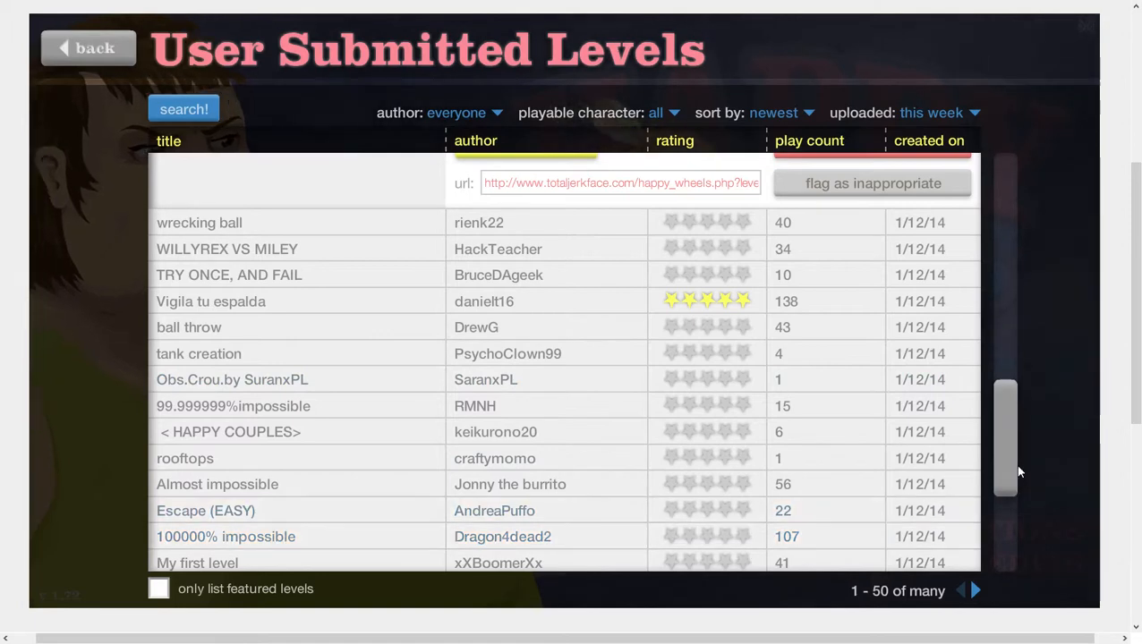
scroll(down, 3)
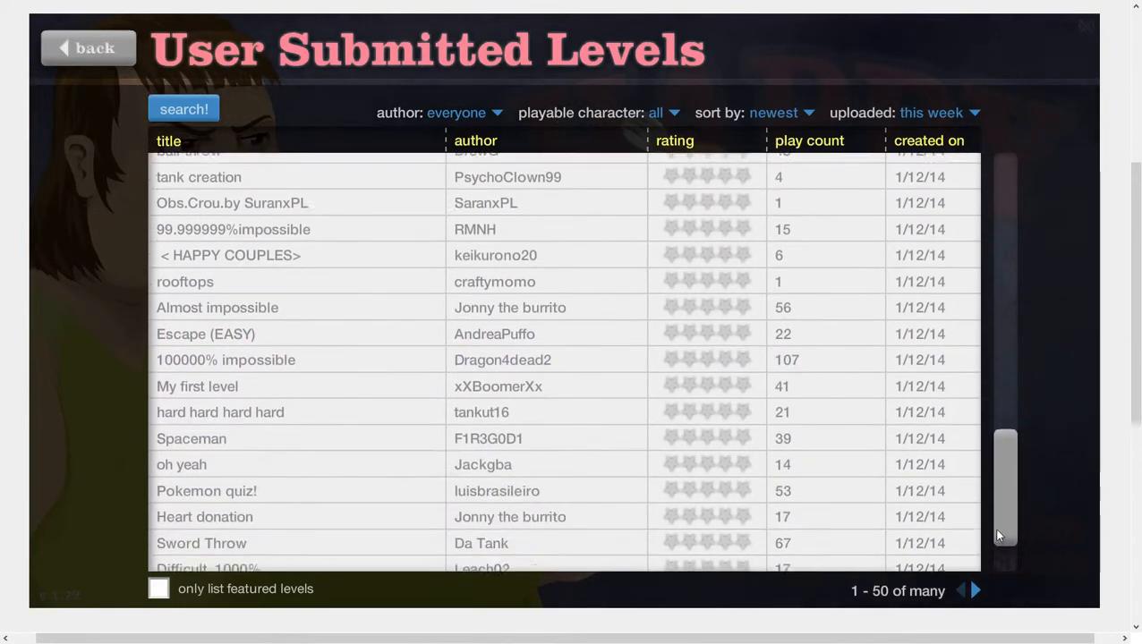
scroll(down, 3)
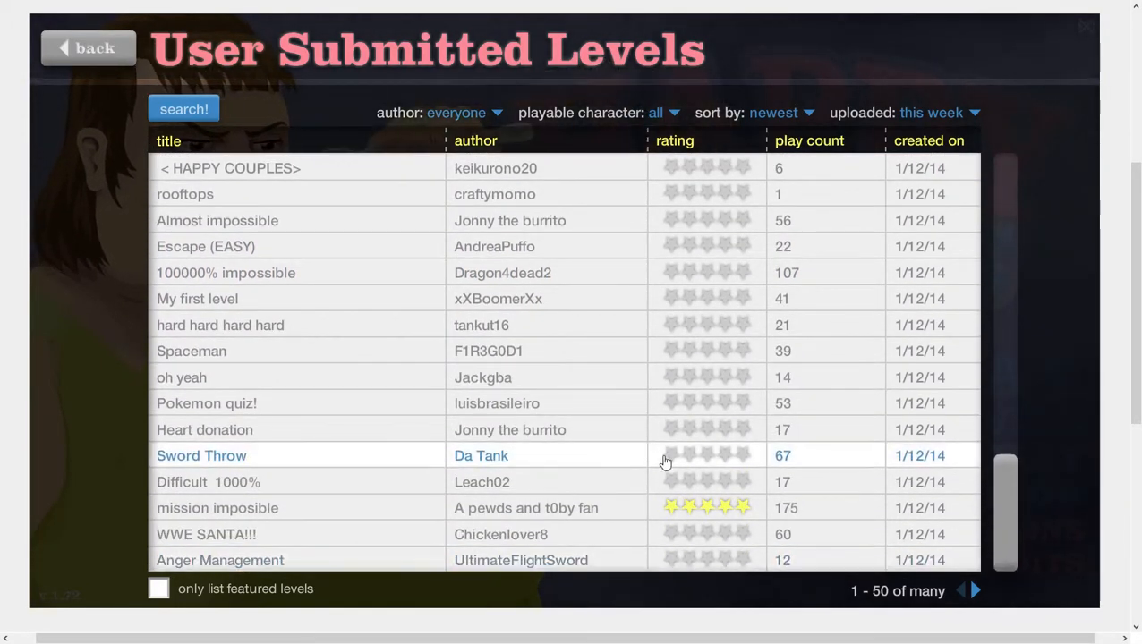
click(205, 402)
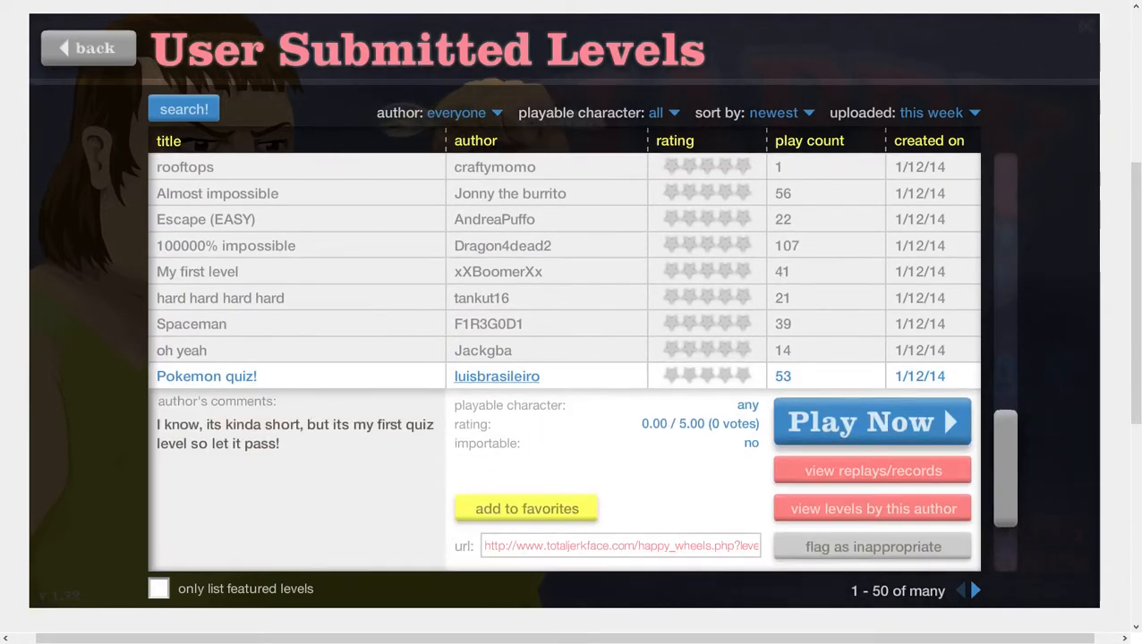
Launch Pokemon quiz!, choose a character and play it to the victory screen.
click(870, 422)
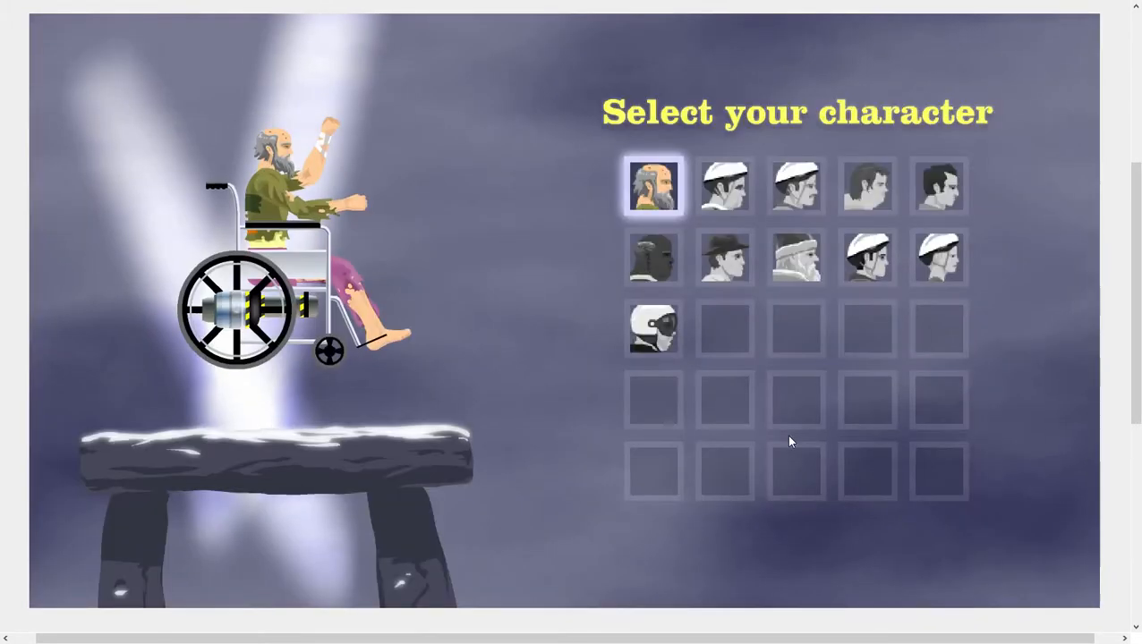
click(723, 185)
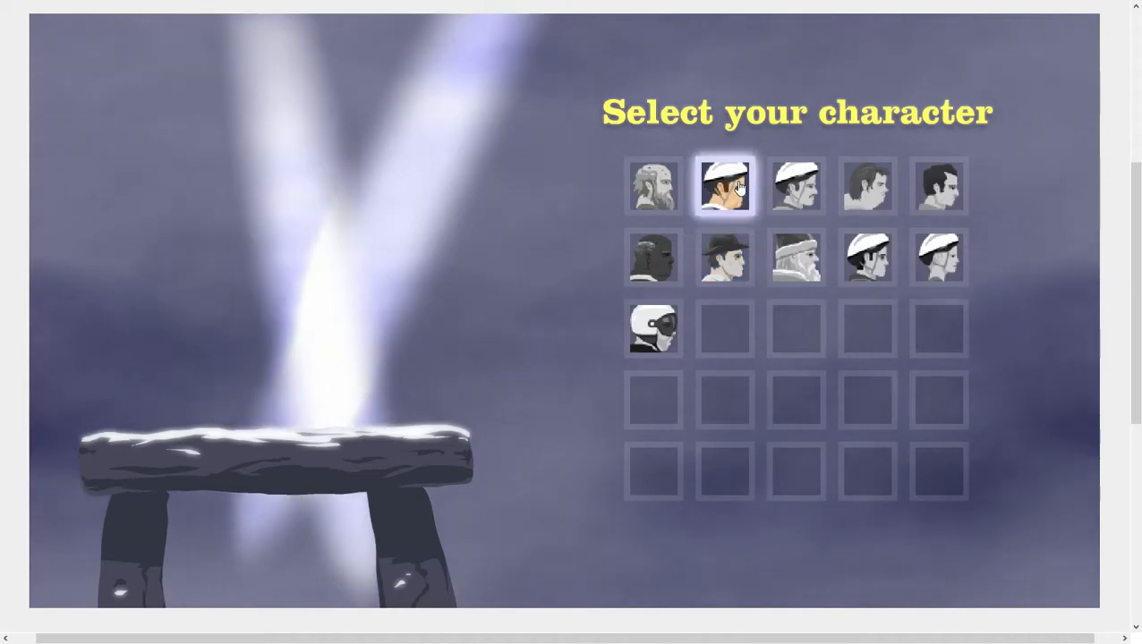
click(725, 186)
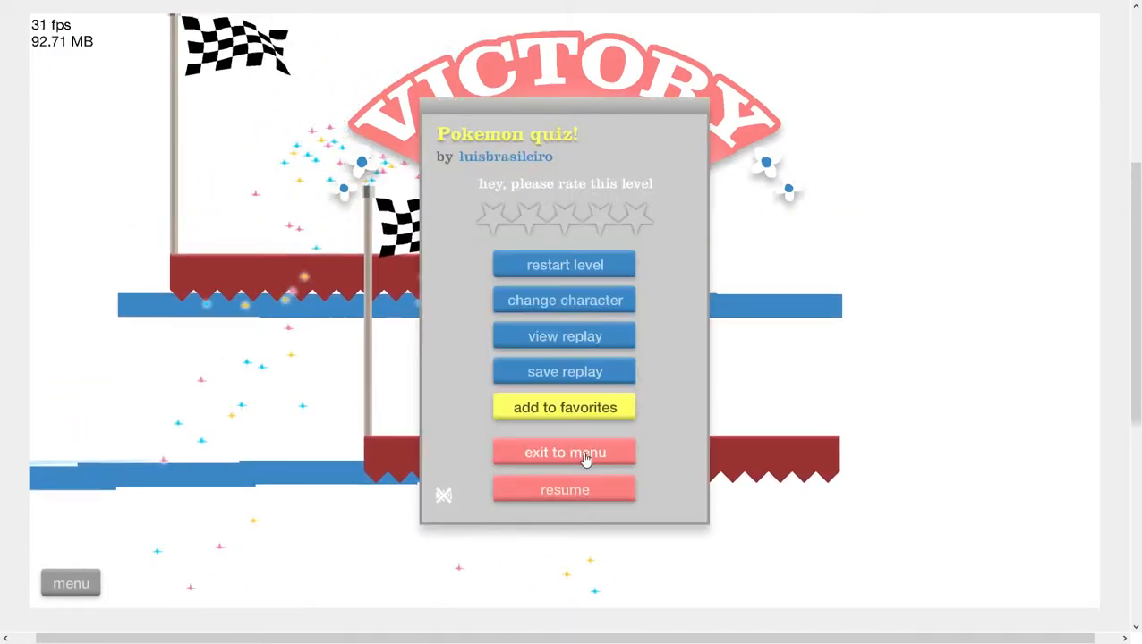
Leave Pokemon quiz!, play WWE SANTA!!! by Chickenlover8, then exit back to the levels list.
click(565, 451)
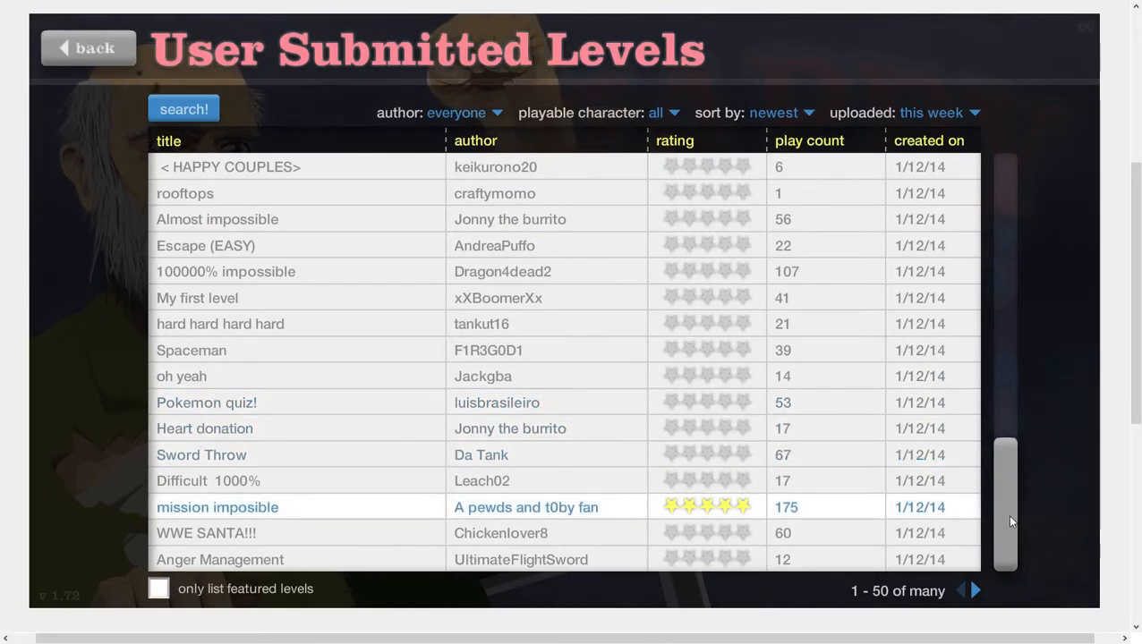
click(206, 533)
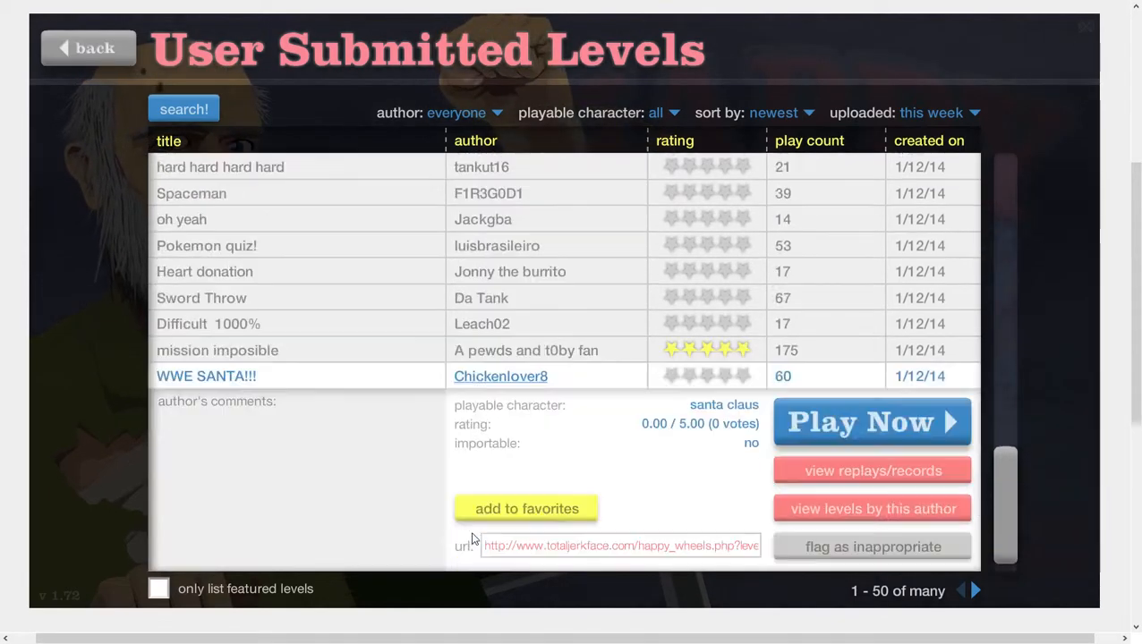
click(870, 423)
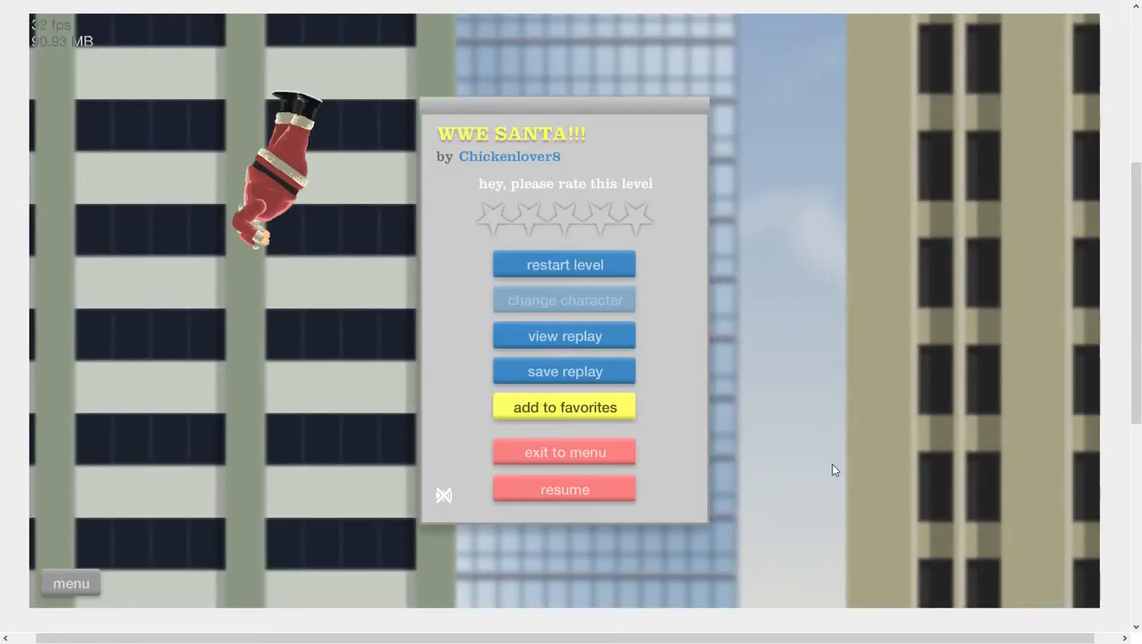
click(564, 451)
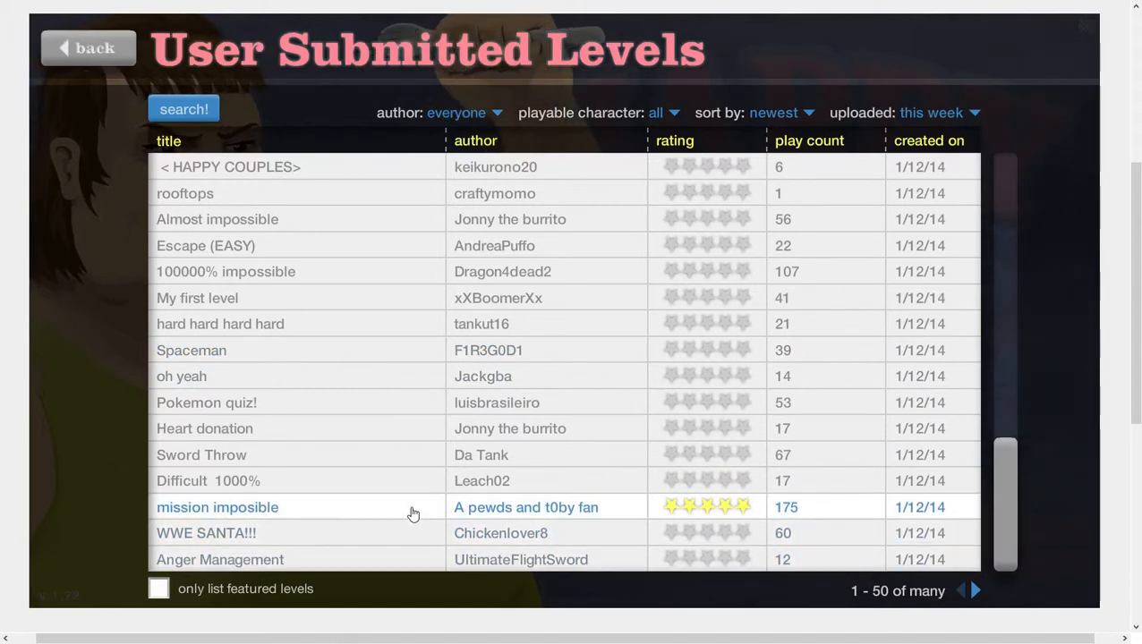
Launch Sword Throw by Da Tank, play with the segway guy and pause partway.
click(200, 454)
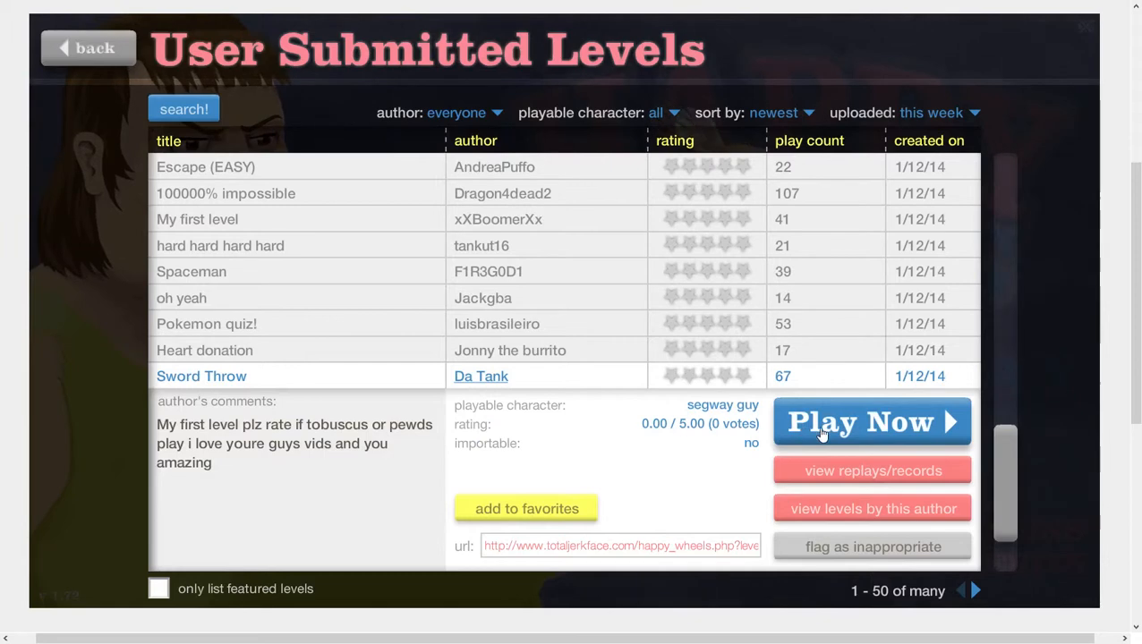
click(870, 422)
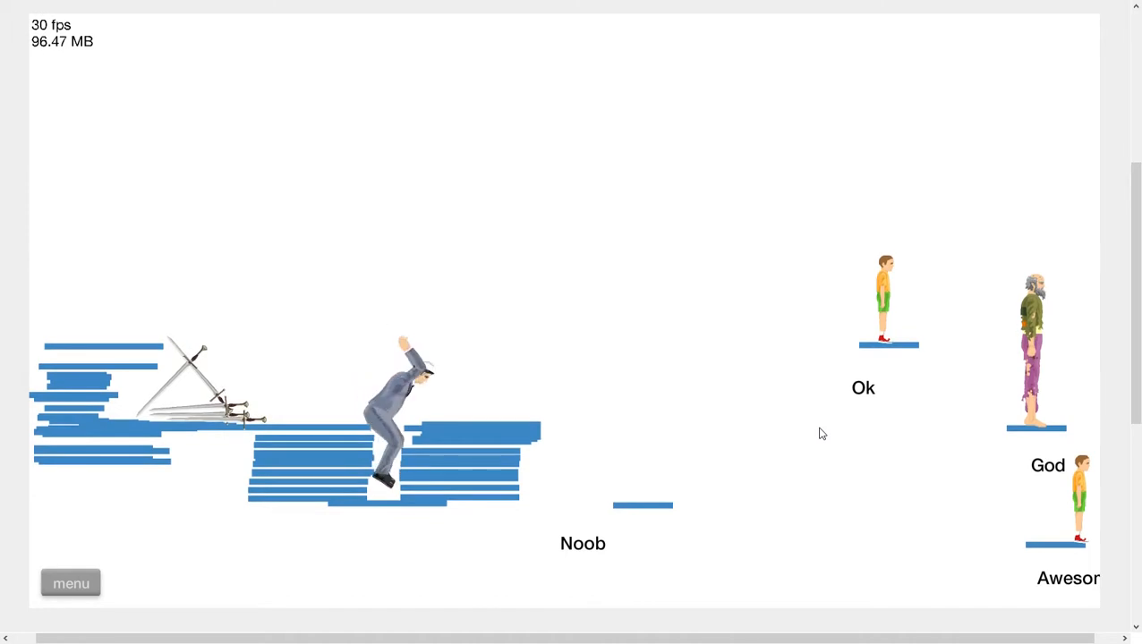
click(72, 584)
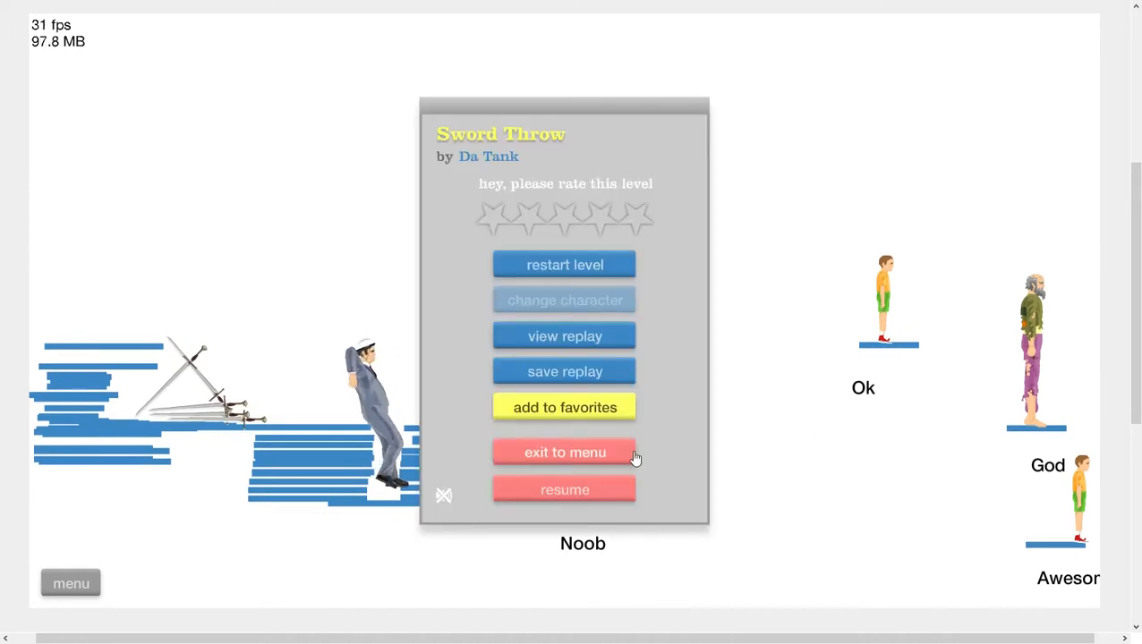
Exit Sword Throw and launch 100000% impossible by Dragon4dead2.
click(566, 451)
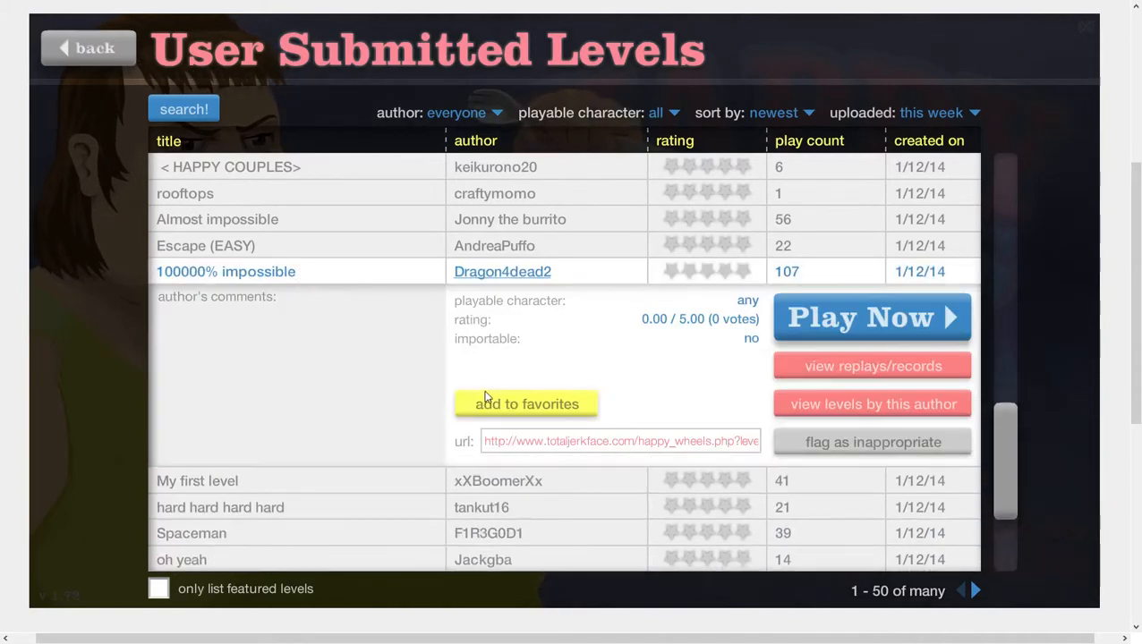
click(870, 316)
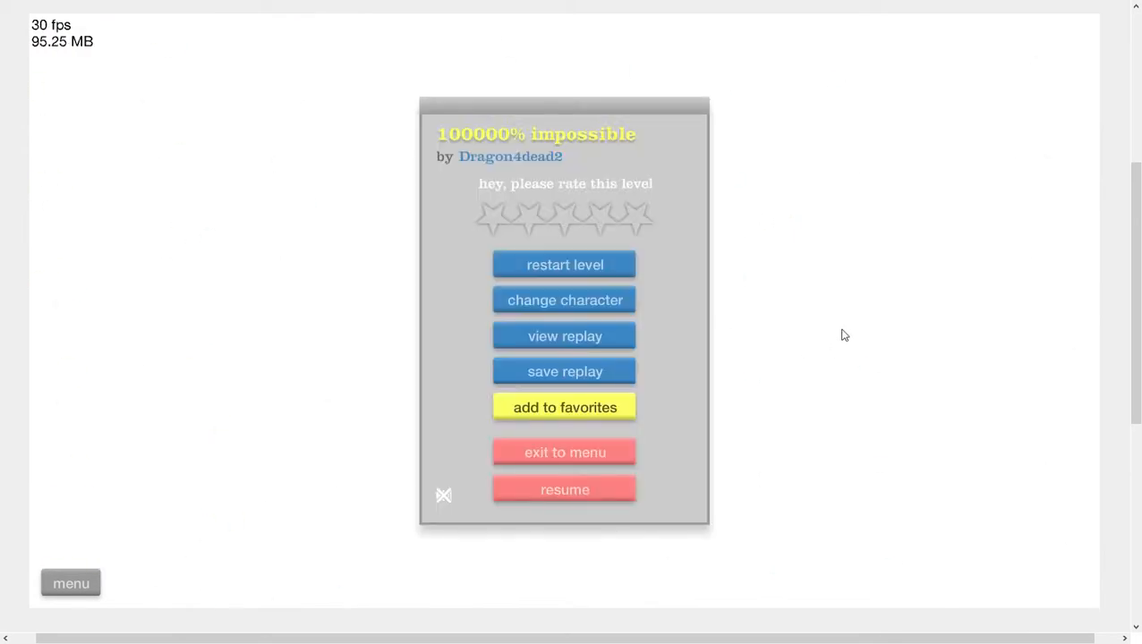
Replay 100000% impossible with a newly chosen character, then exit to the levels list.
click(565, 452)
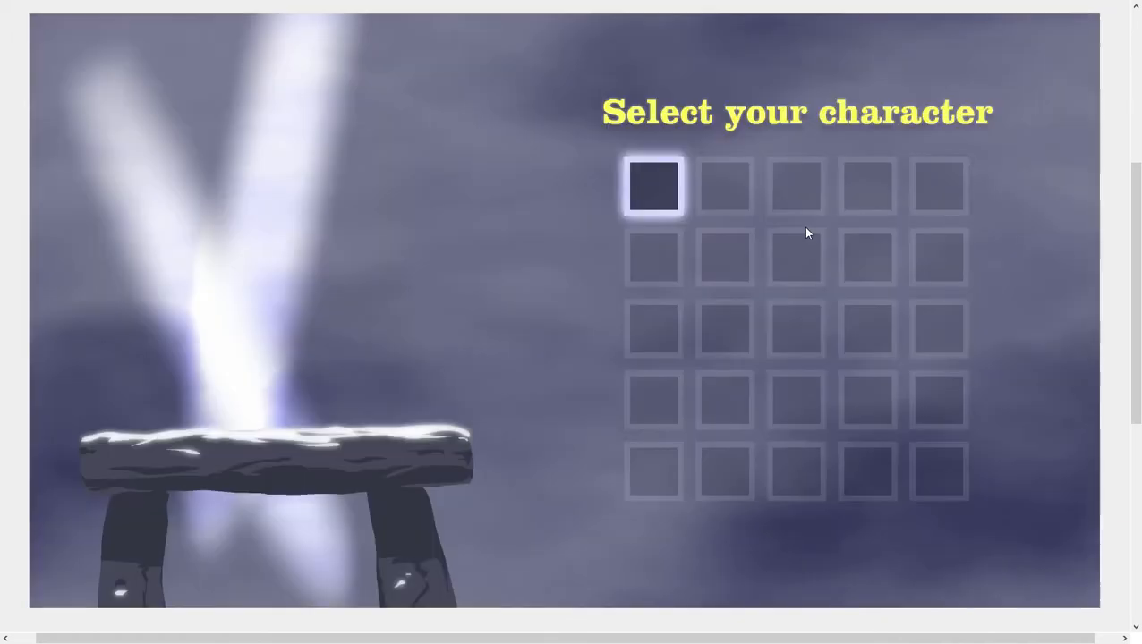
click(651, 184)
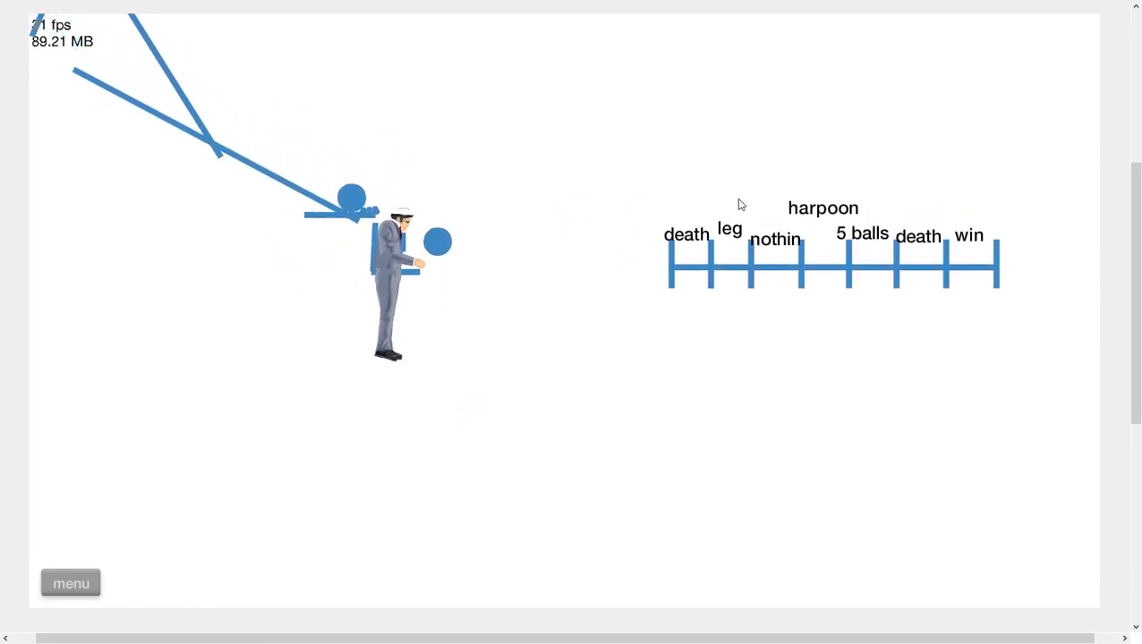
click(70, 583)
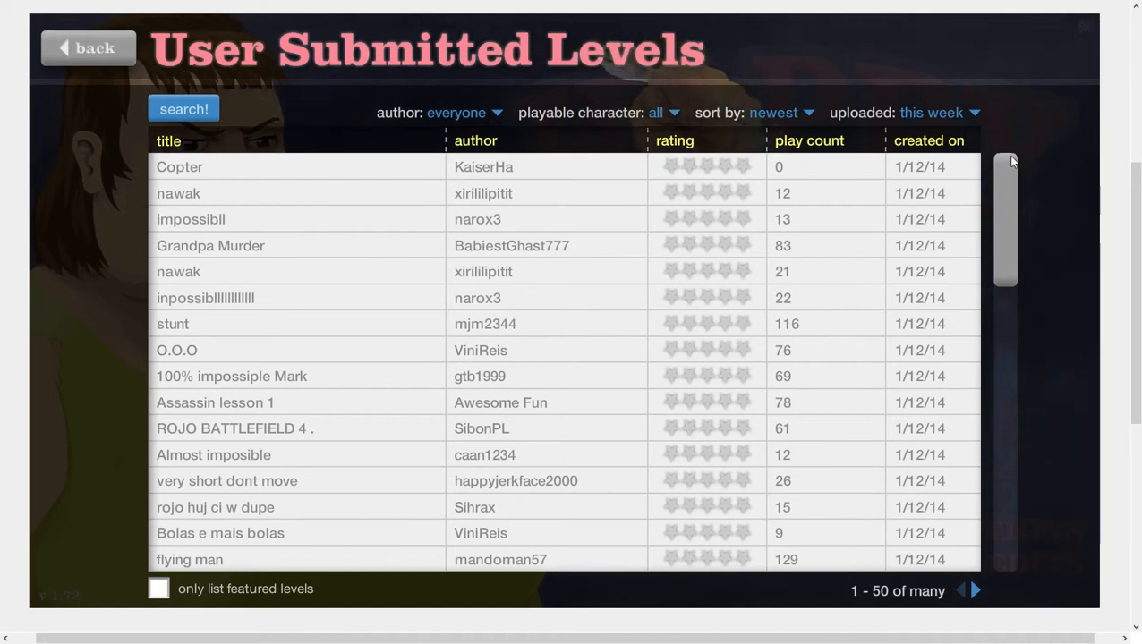
mouse_move(1006, 169)
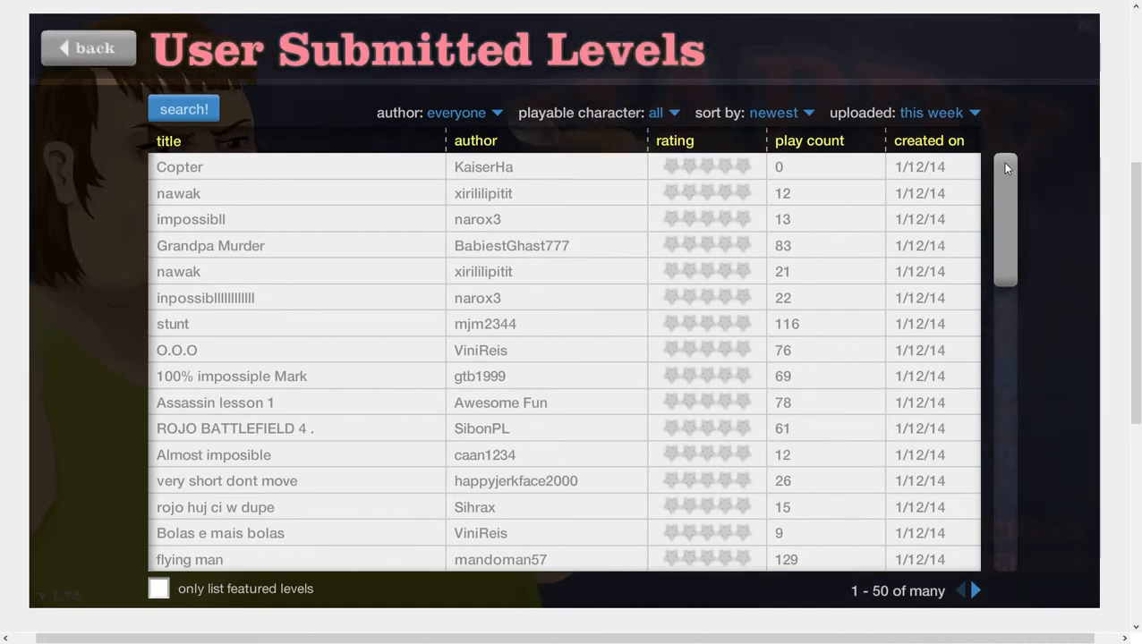